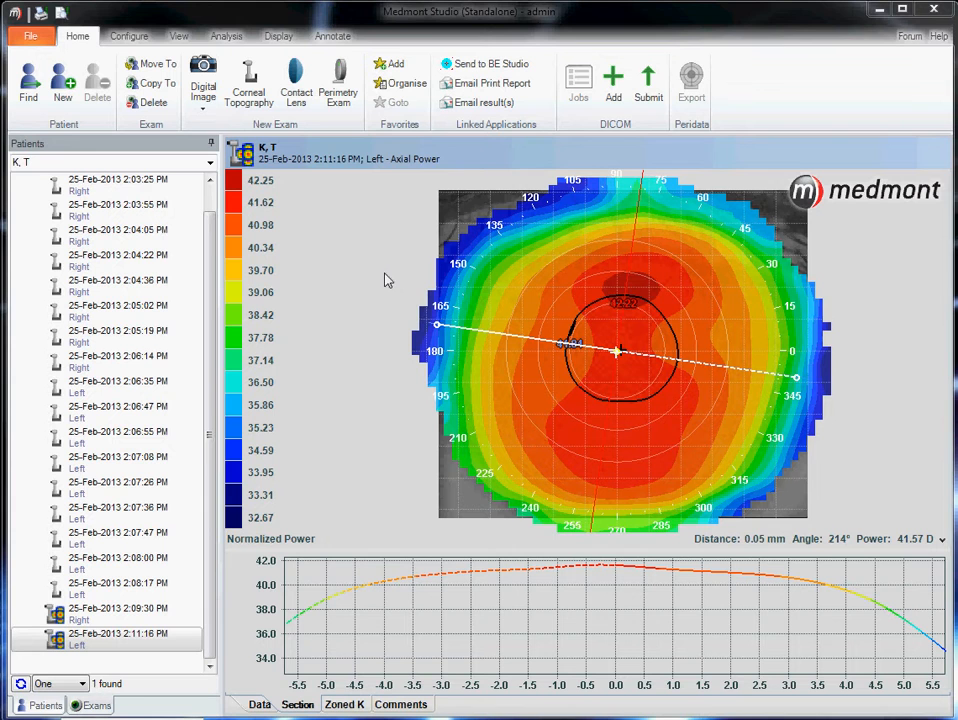
mouse_move(704, 524)
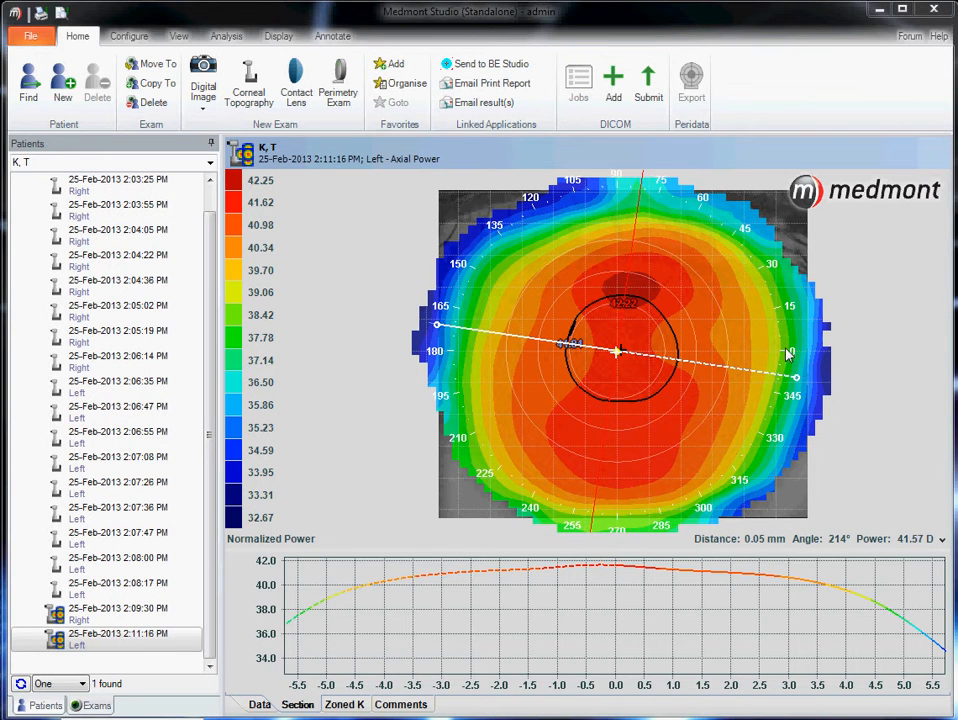
mouse_move(794, 318)
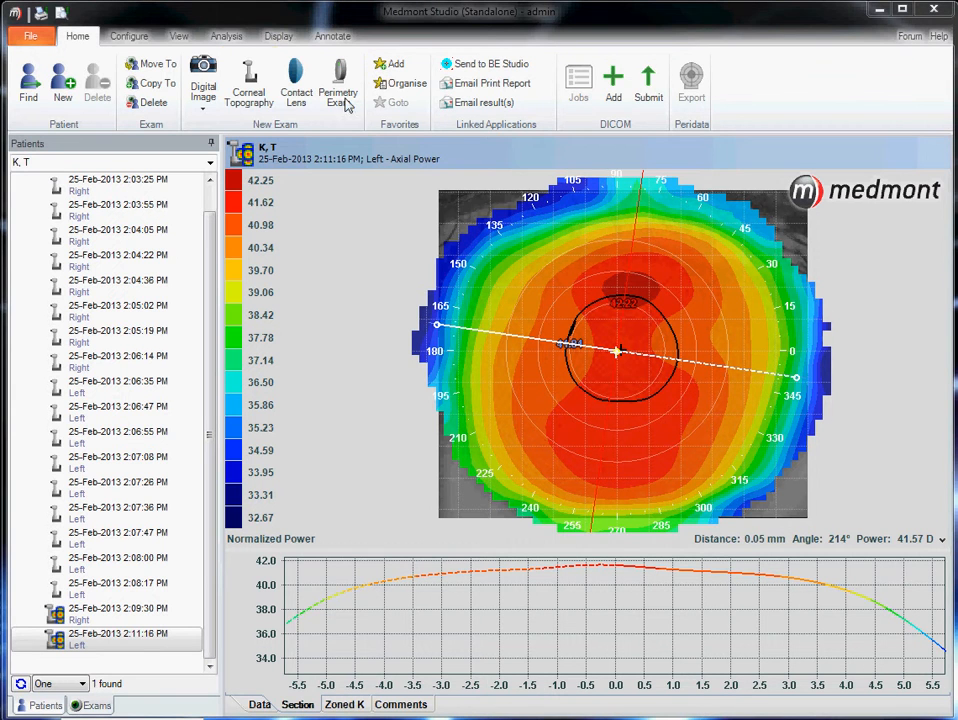
- Create a Custom 4 Curve lens design with sphere -3.00 and confirm the refraction
click(294, 84)
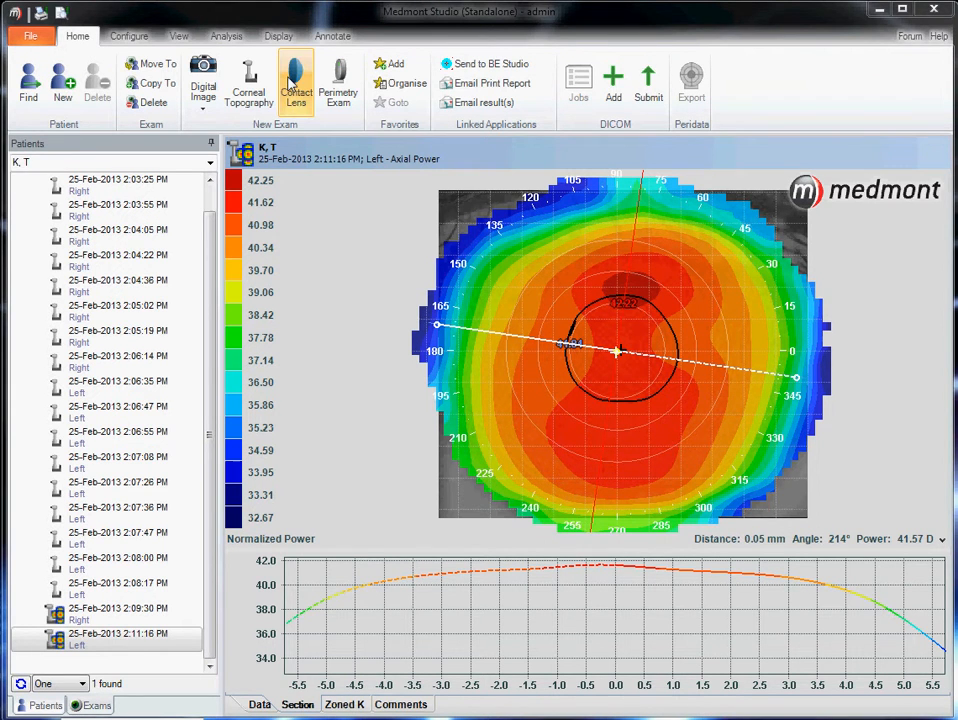
click(294, 82)
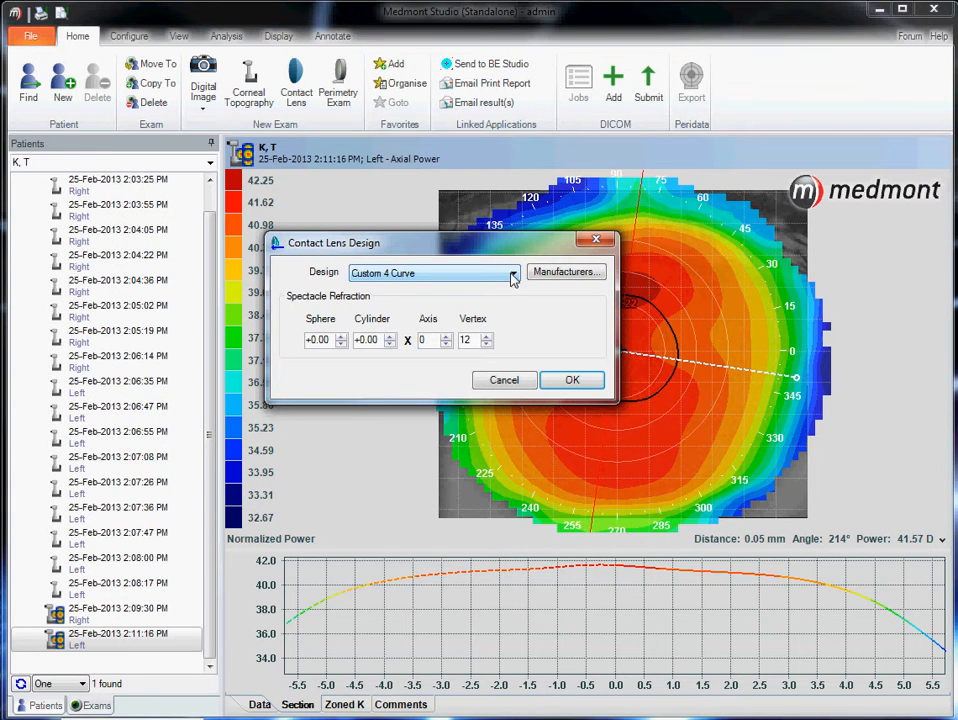
click(512, 272)
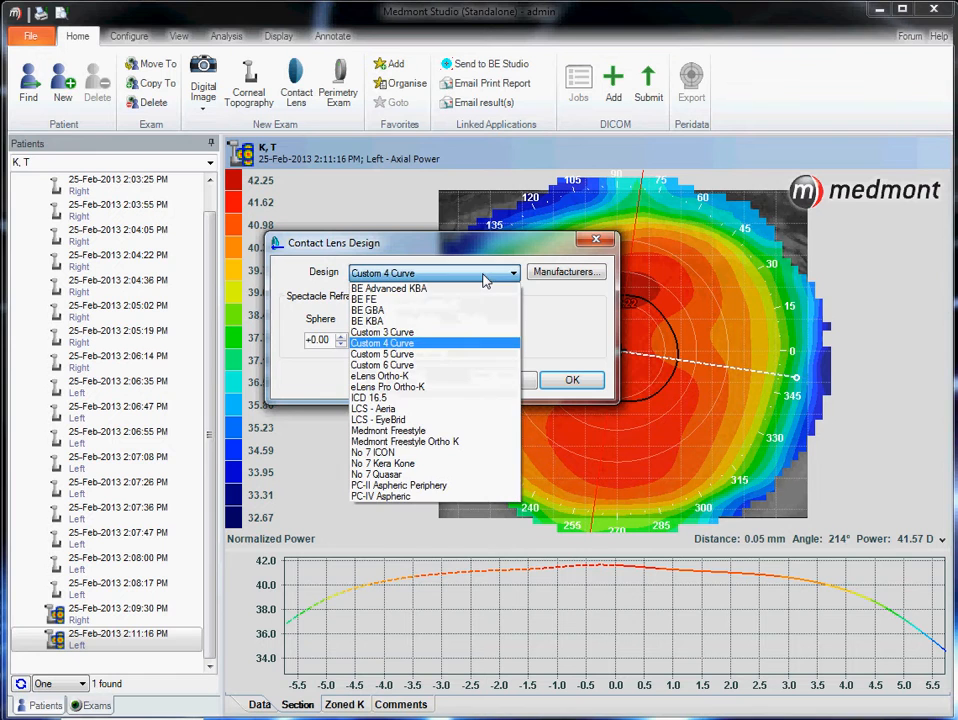
click(382, 344)
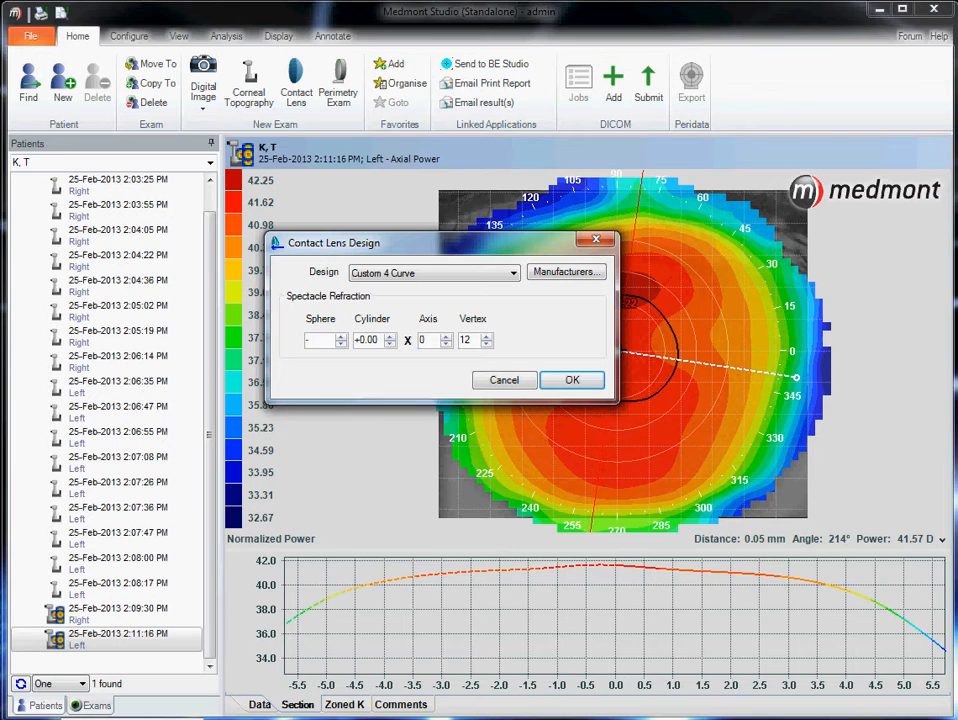
text(-3.00)
click(428, 340)
text(18)
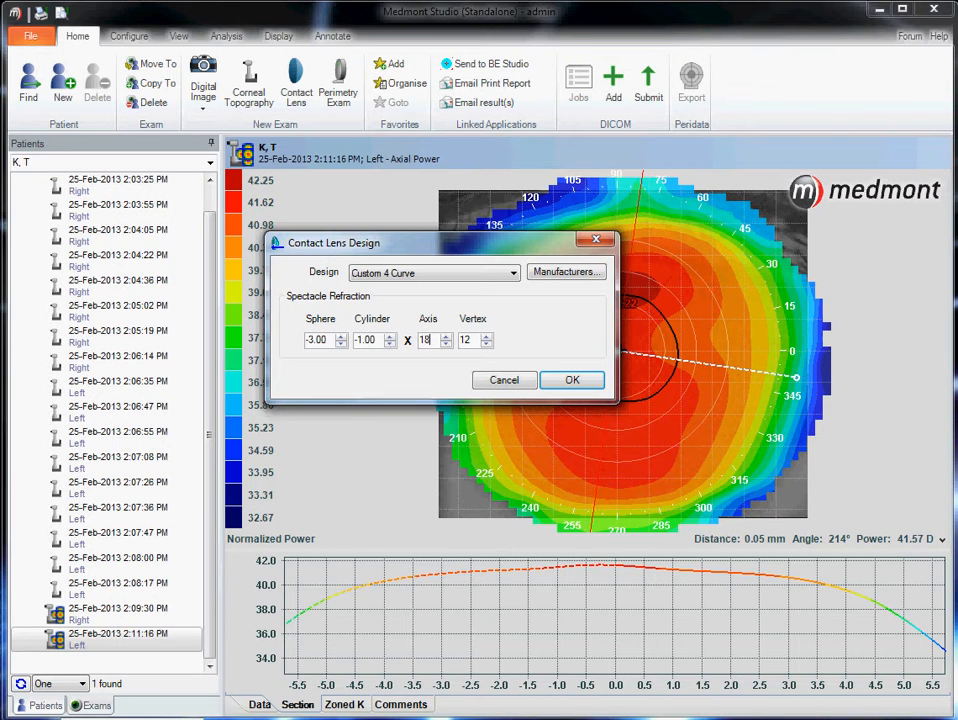
click(572, 380)
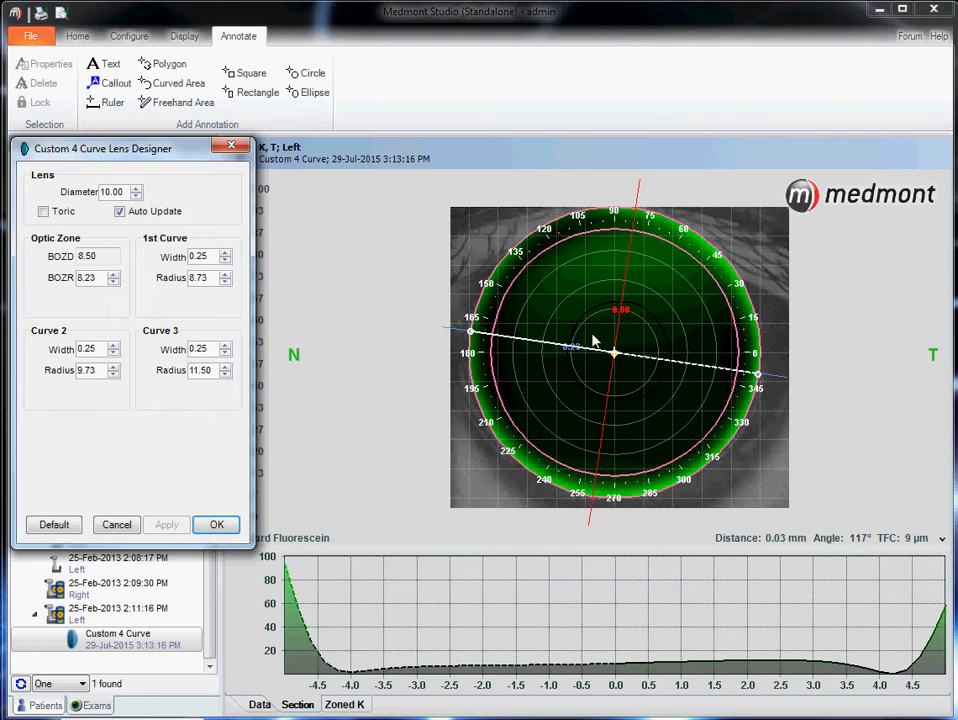
mouse_move(616, 356)
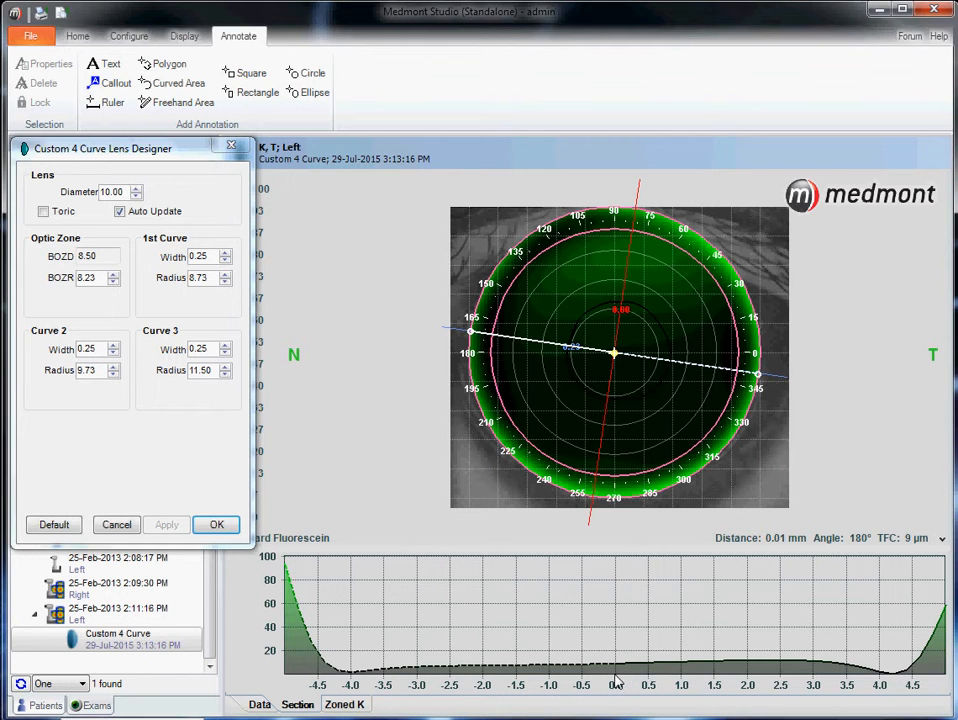
mouse_move(618, 668)
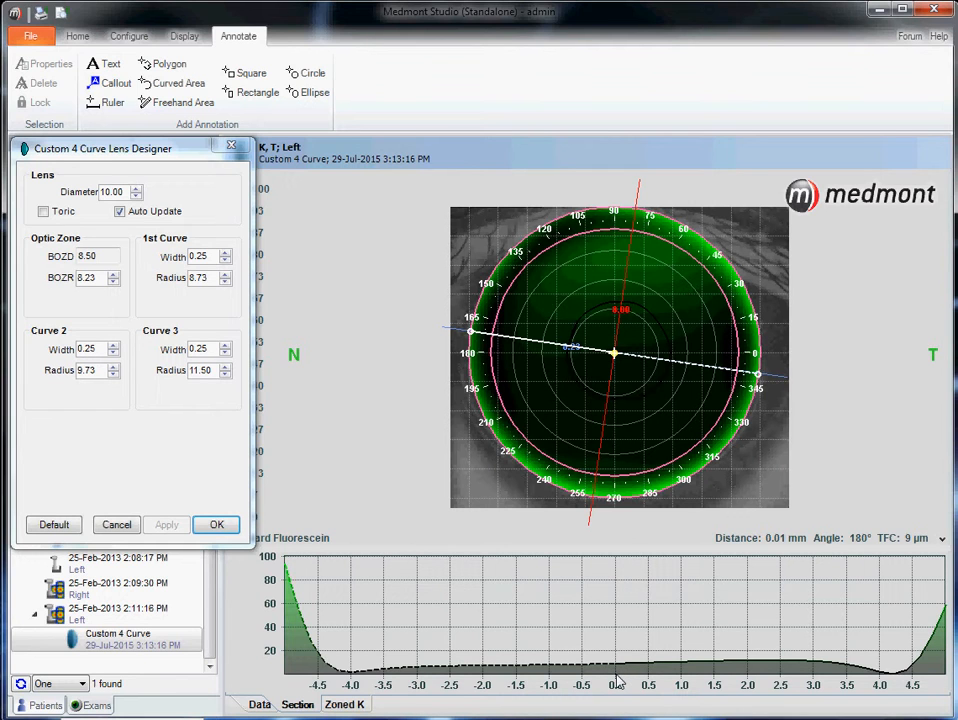
mouse_move(618, 682)
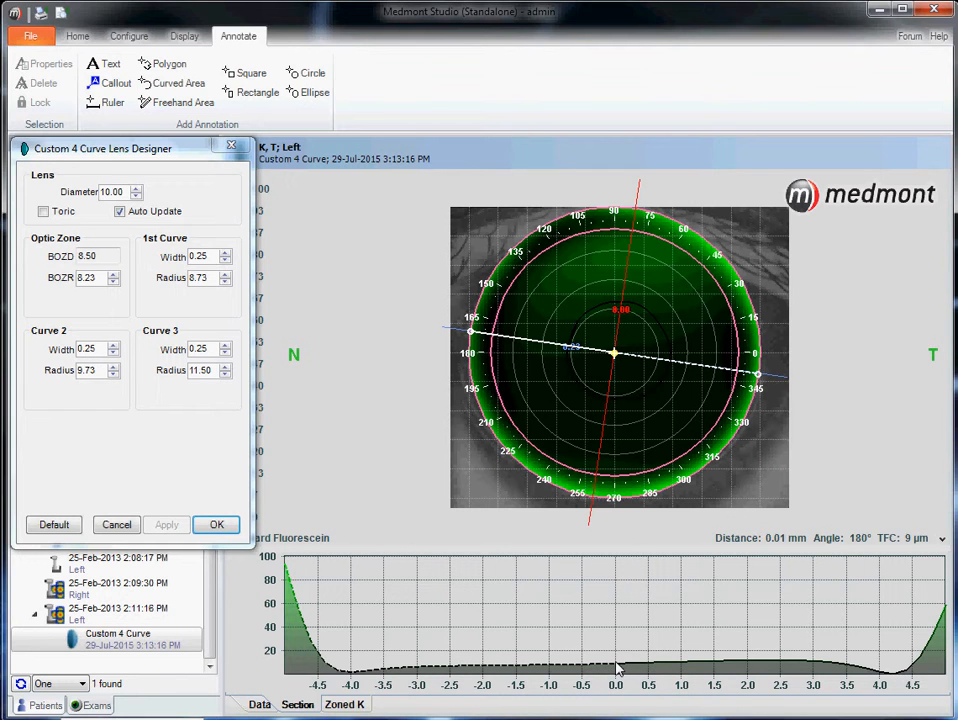
mouse_move(632, 668)
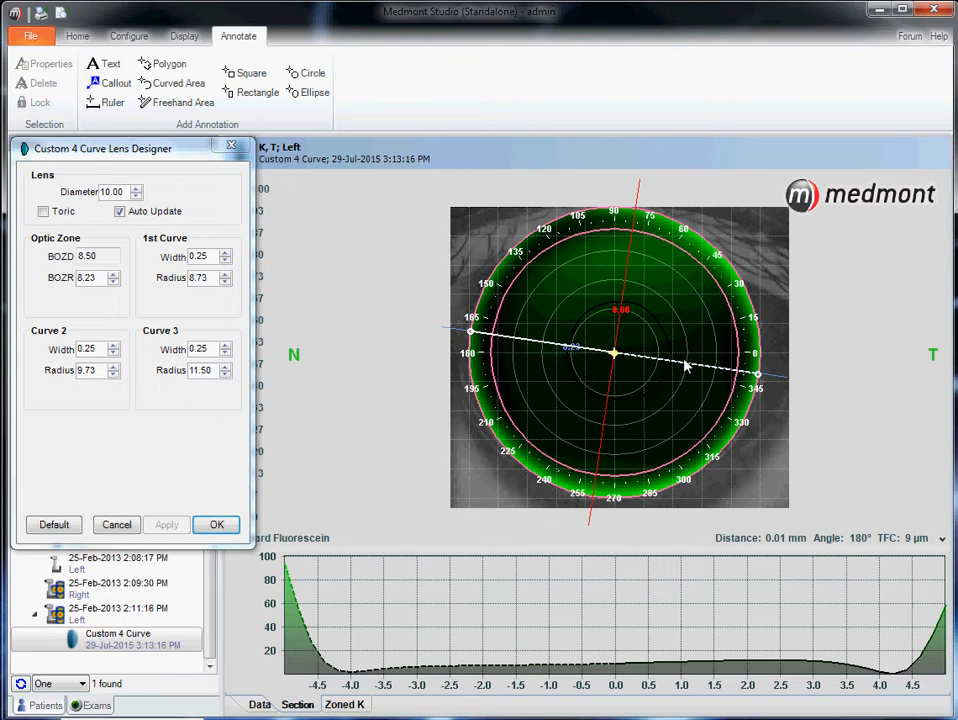
mouse_move(626, 368)
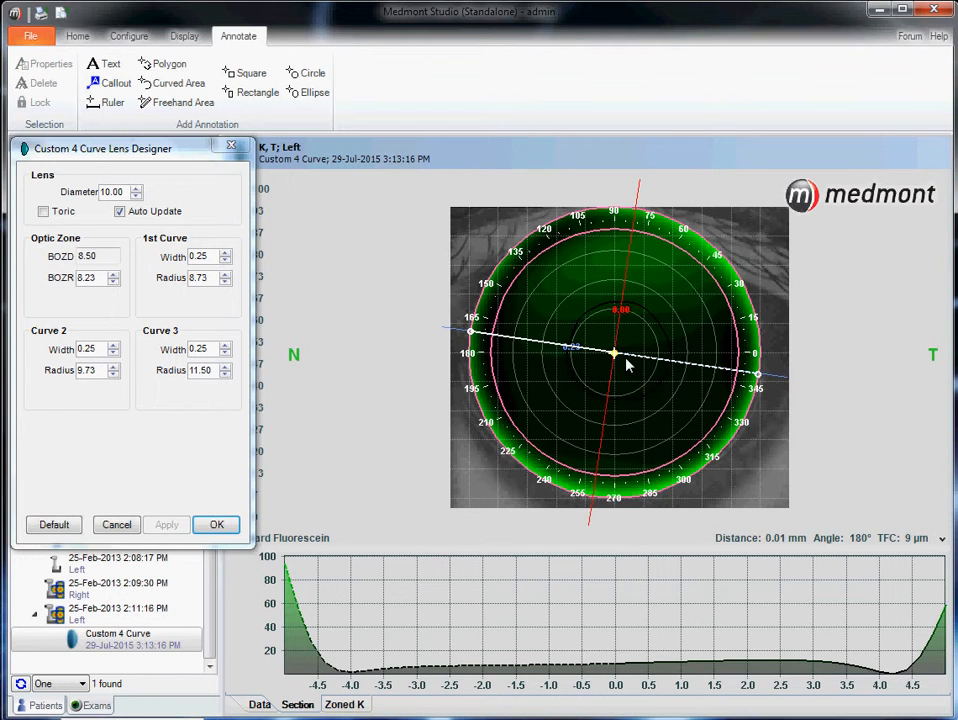
mouse_move(616, 356)
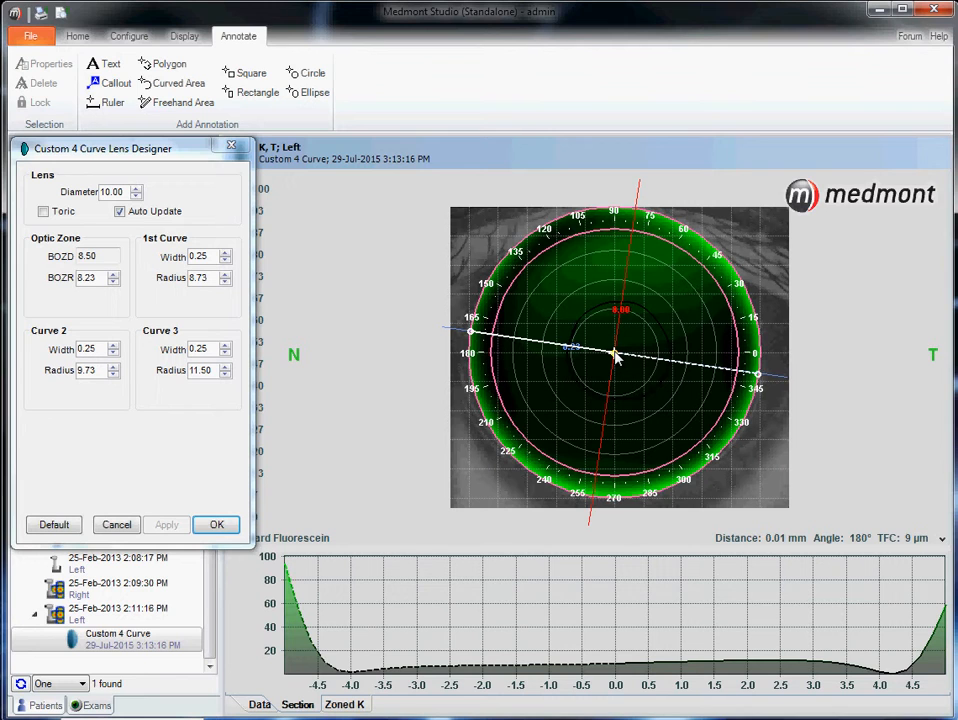
mouse_move(912, 550)
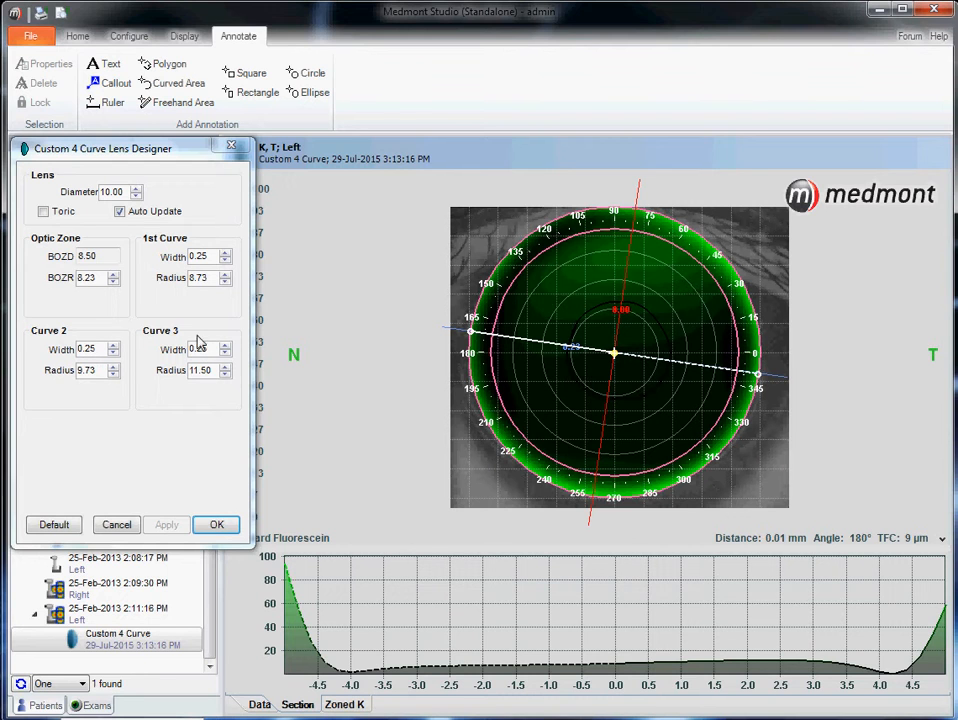
- Lower BOZR to 8.15 mm (curves follow to 8.65 and 9.65) and apply to the simulation
click(112, 282)
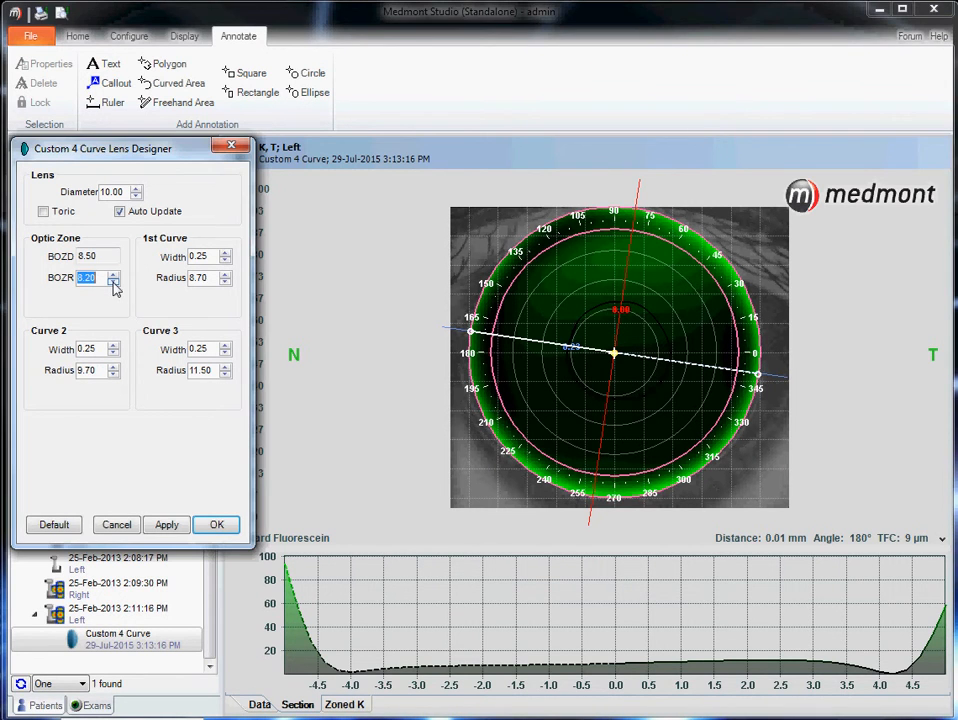
click(166, 524)
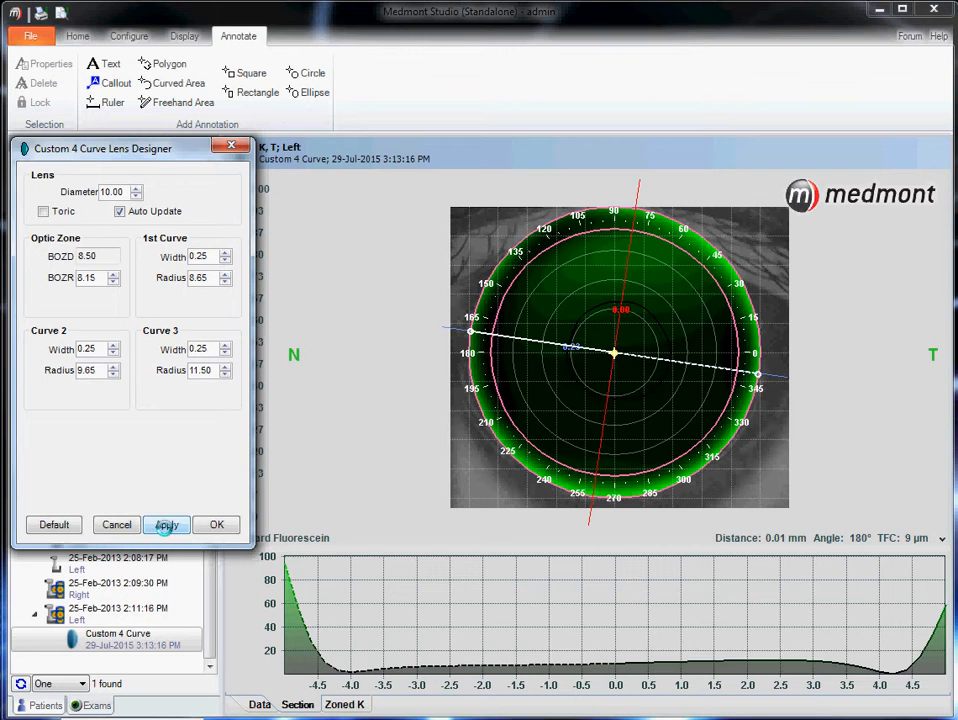
click(166, 524)
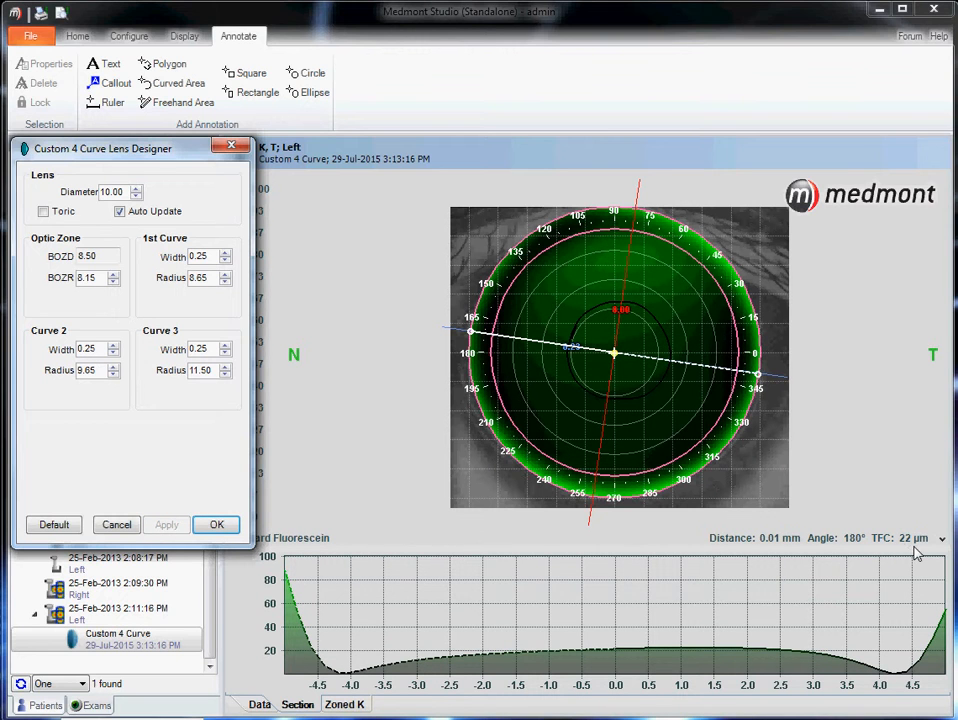
mouse_move(936, 550)
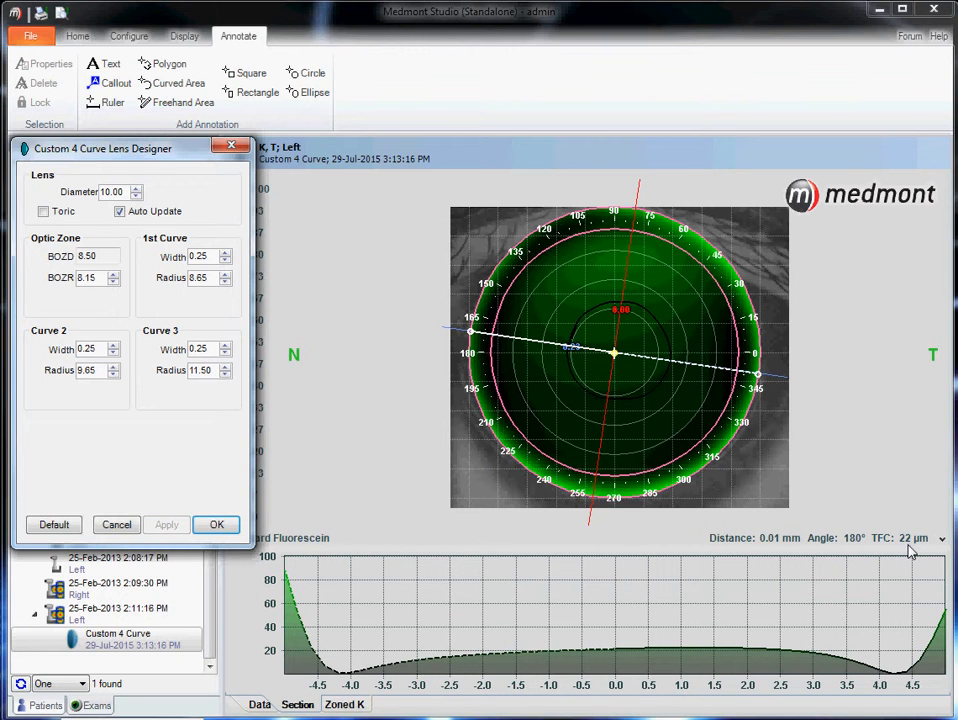
mouse_move(760, 398)
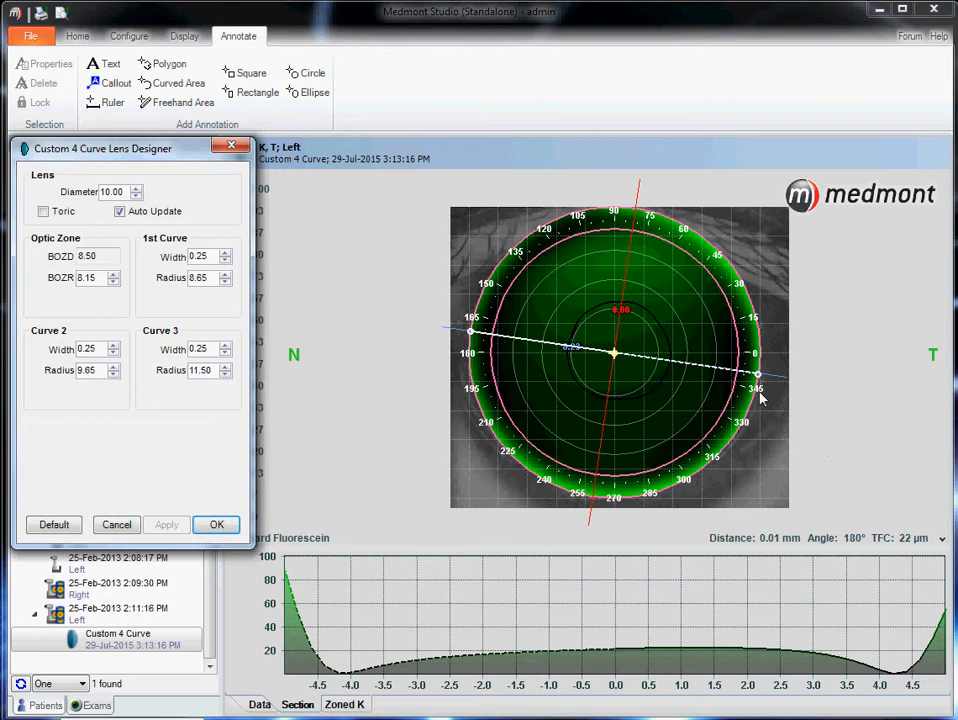
mouse_move(744, 424)
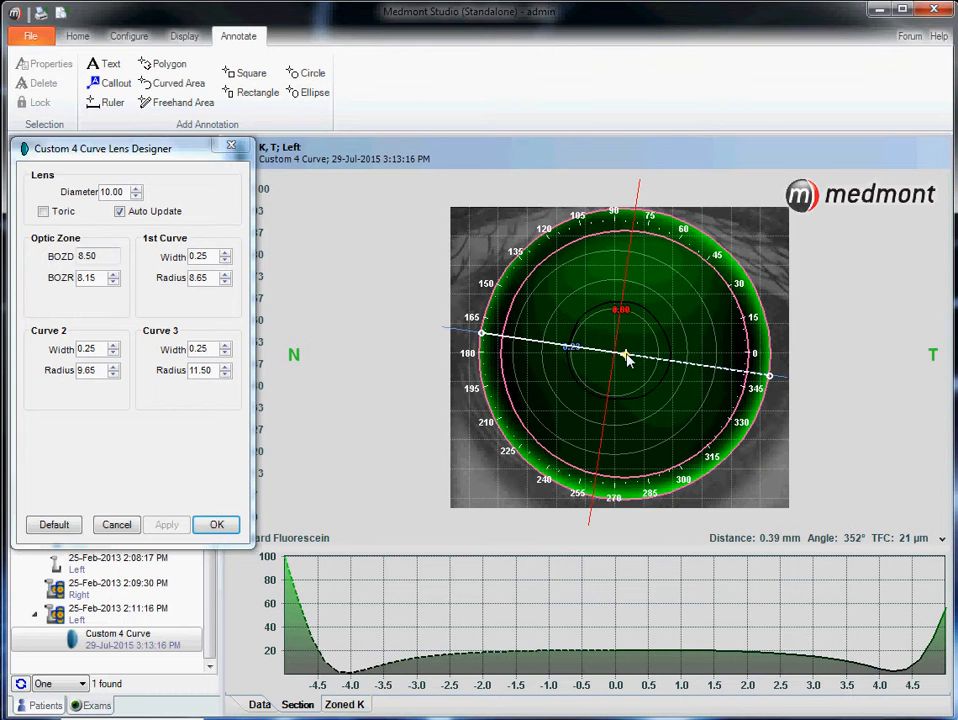
mouse_move(640, 360)
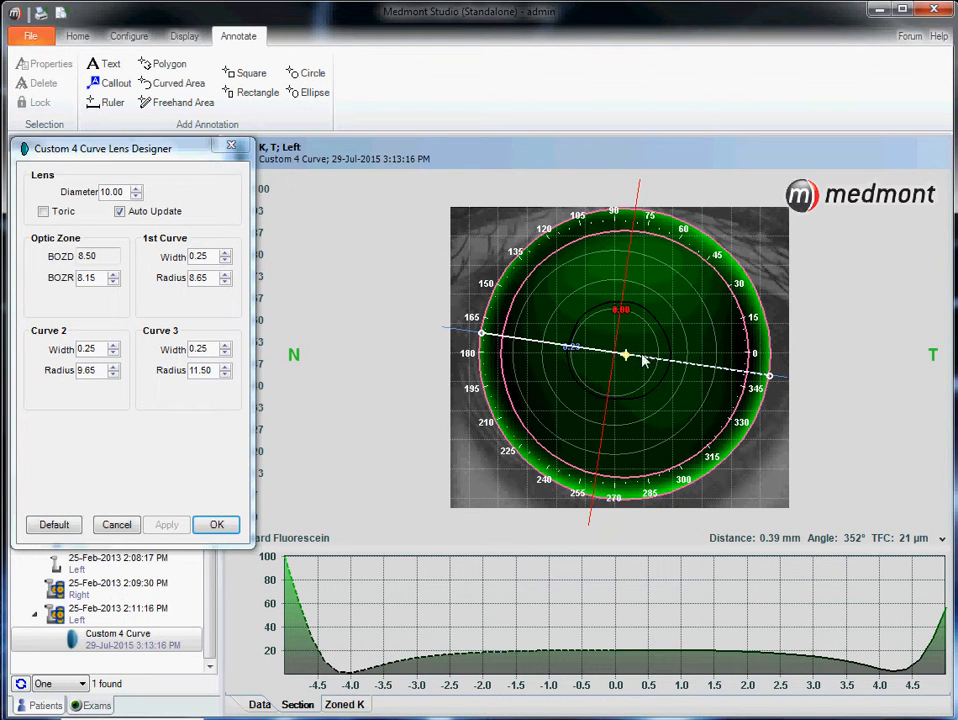
mouse_move(776, 384)
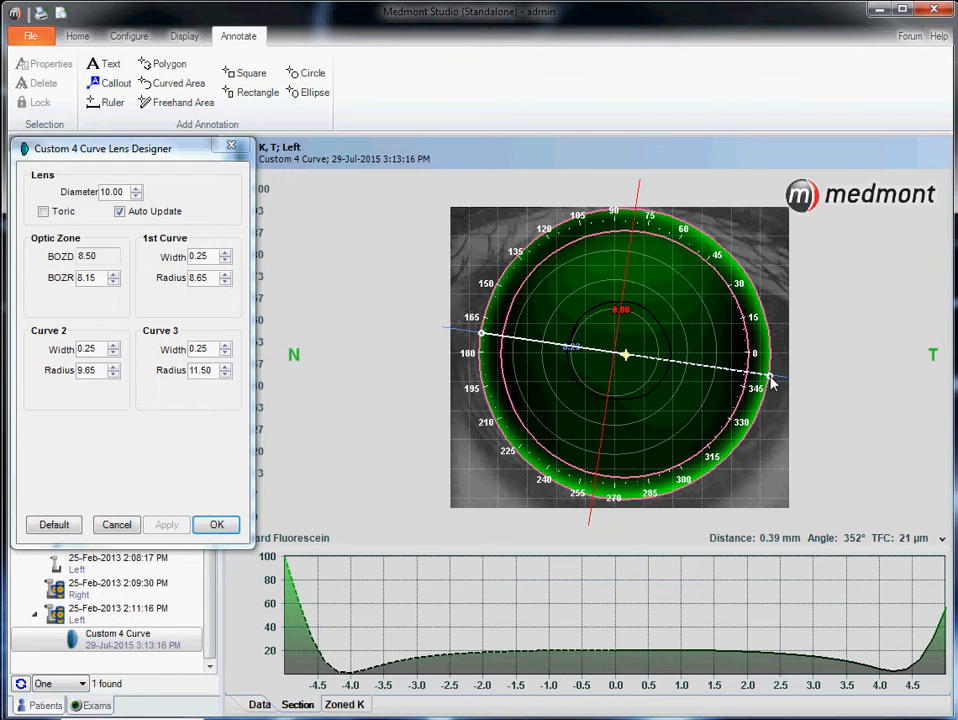
drag(770, 384, 748, 298)
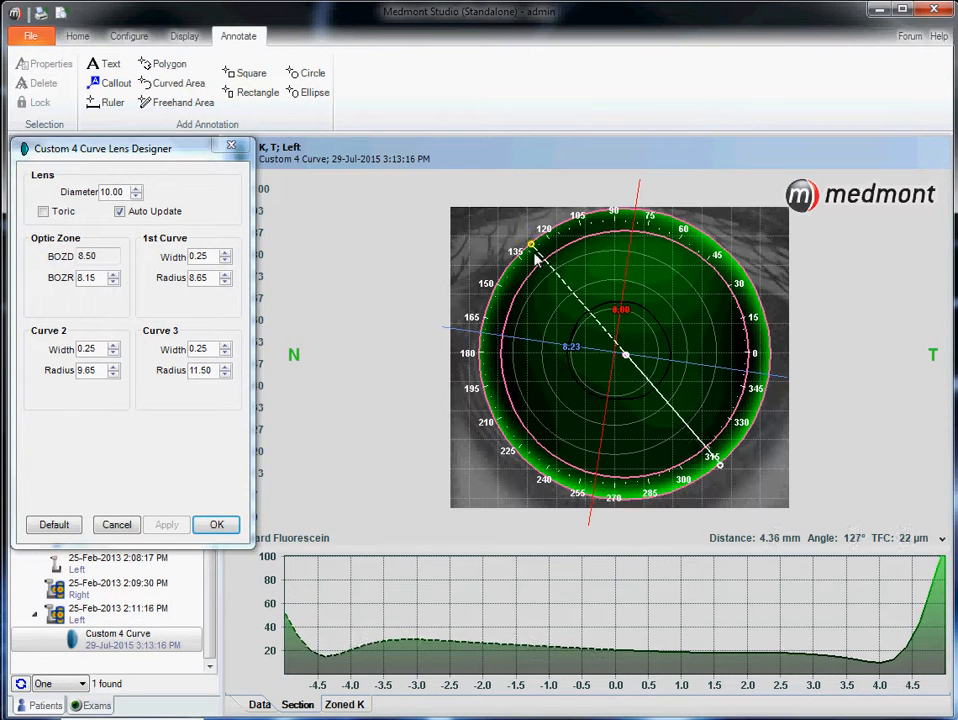
drag(536, 258, 504, 438)
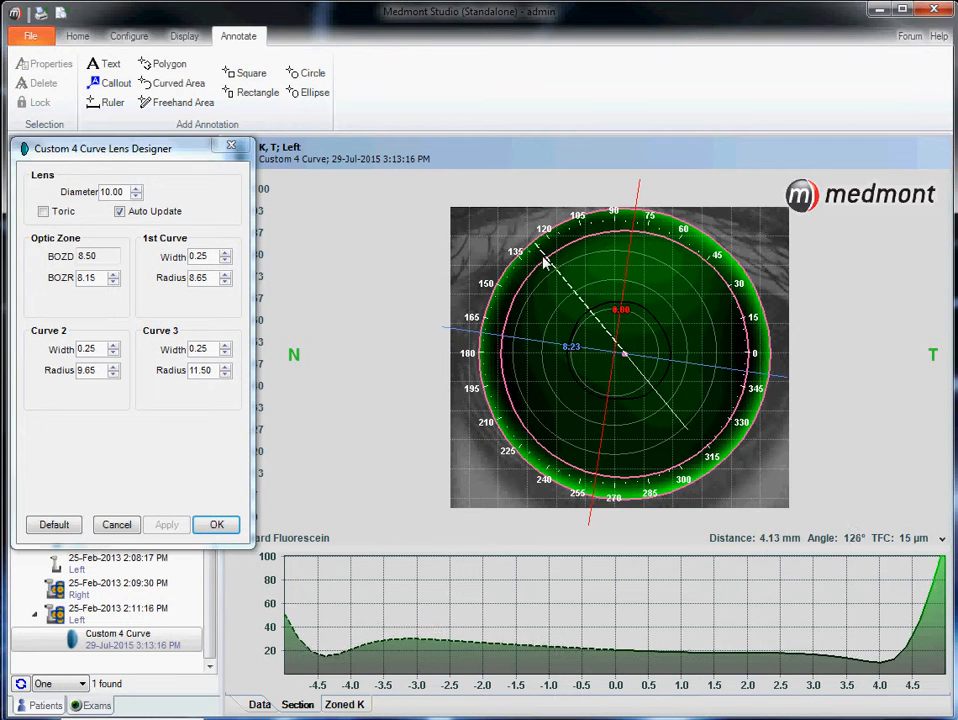
drag(544, 260, 500, 352)
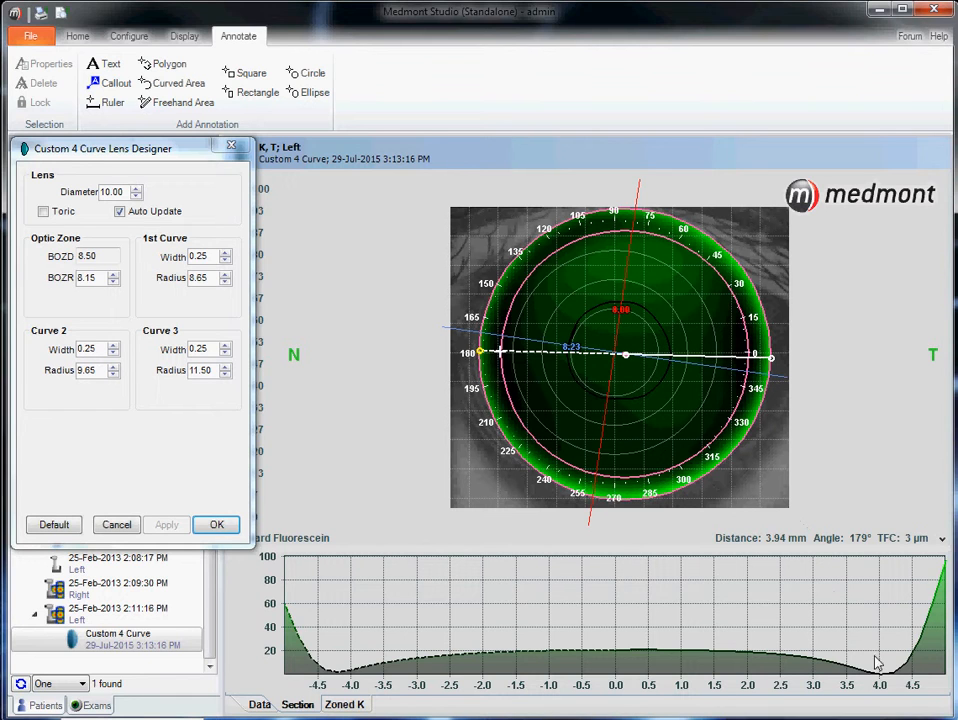
mouse_move(344, 684)
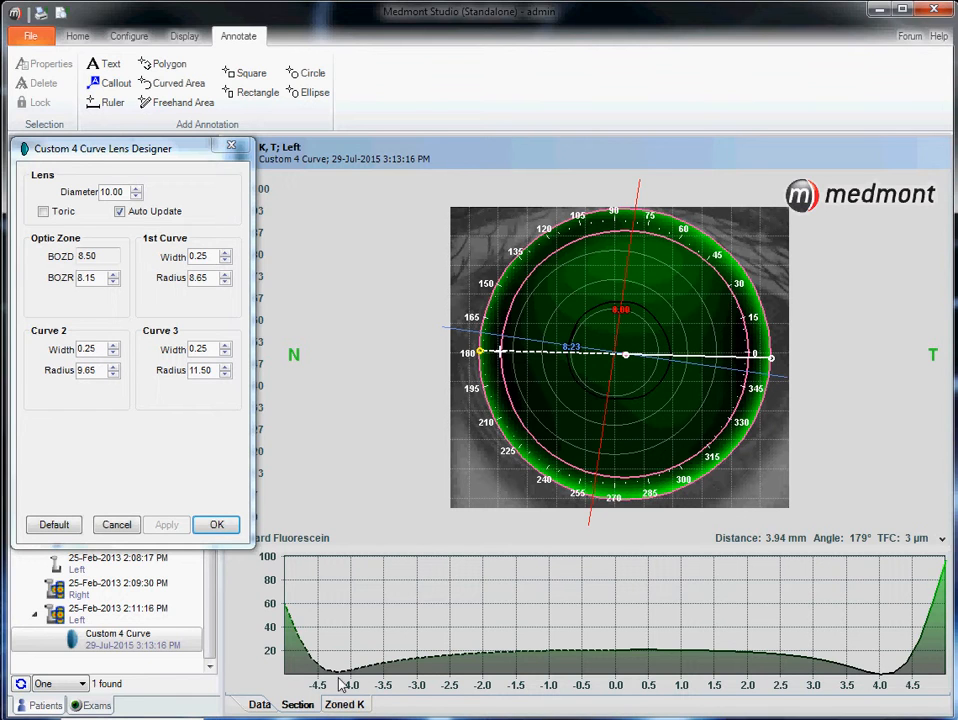
mouse_move(510, 454)
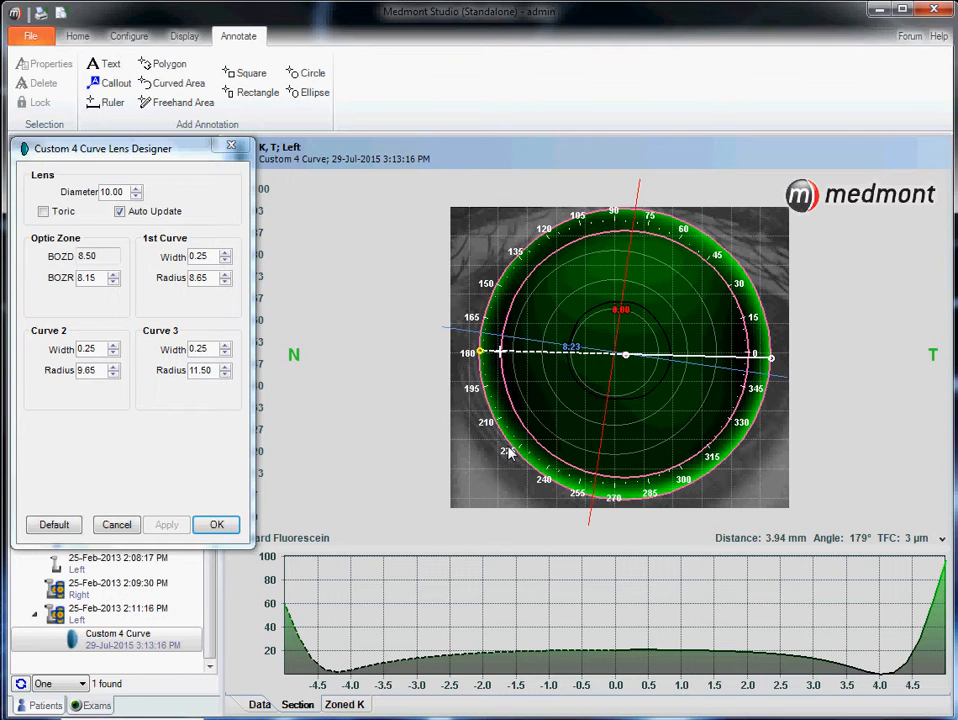
mouse_move(732, 382)
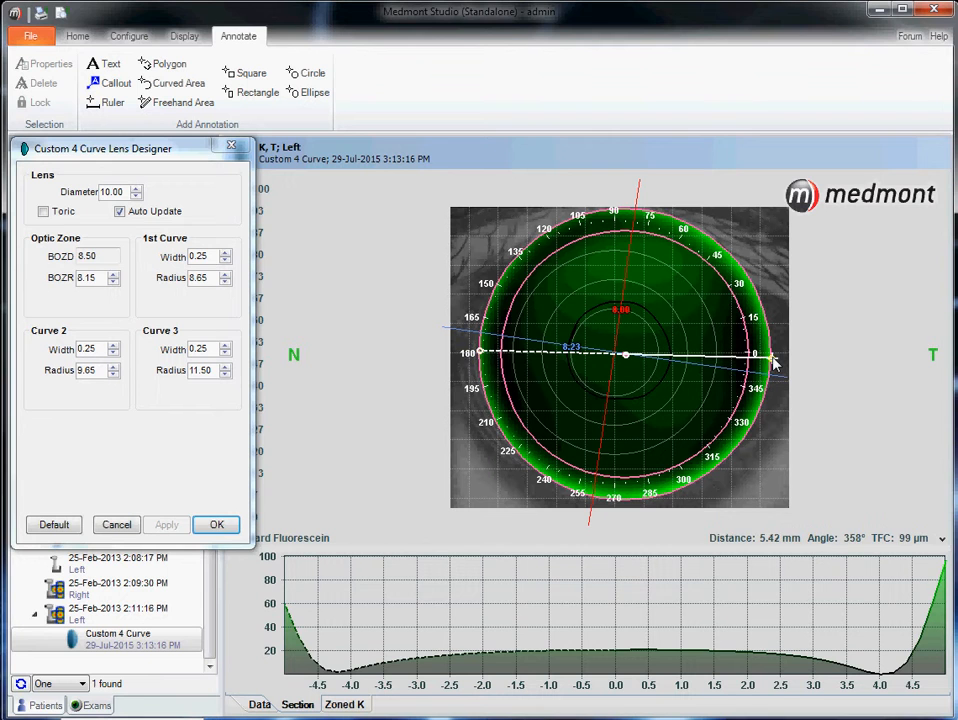
drag(770, 360, 736, 444)
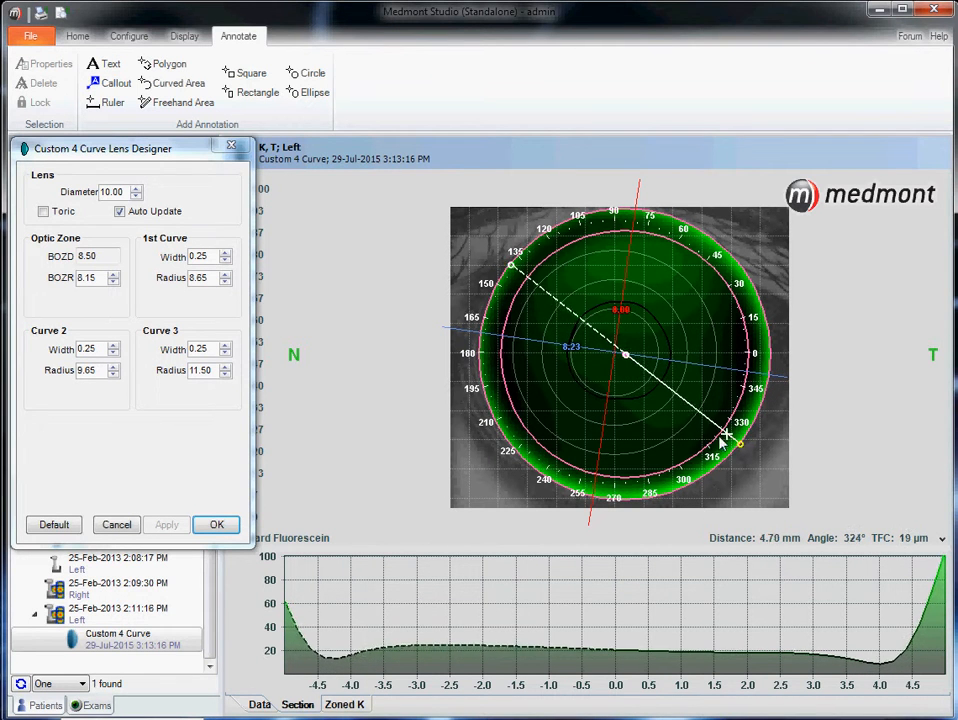
- Drag the fluorescein section line to about 347° to read the clearance profile
drag(736, 444, 618, 464)
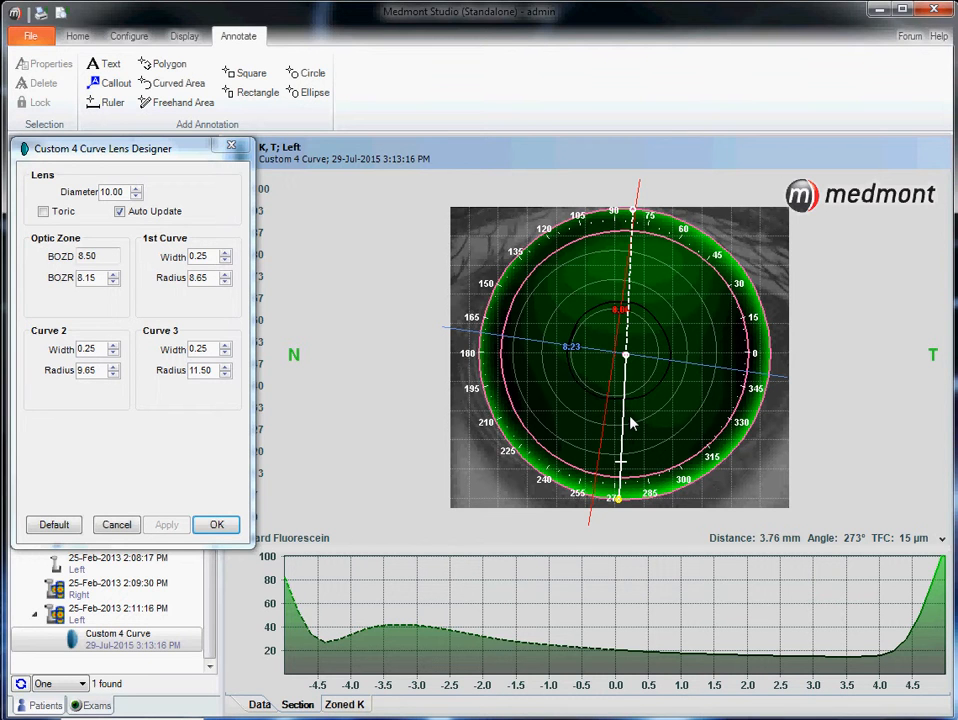
mouse_move(336, 640)
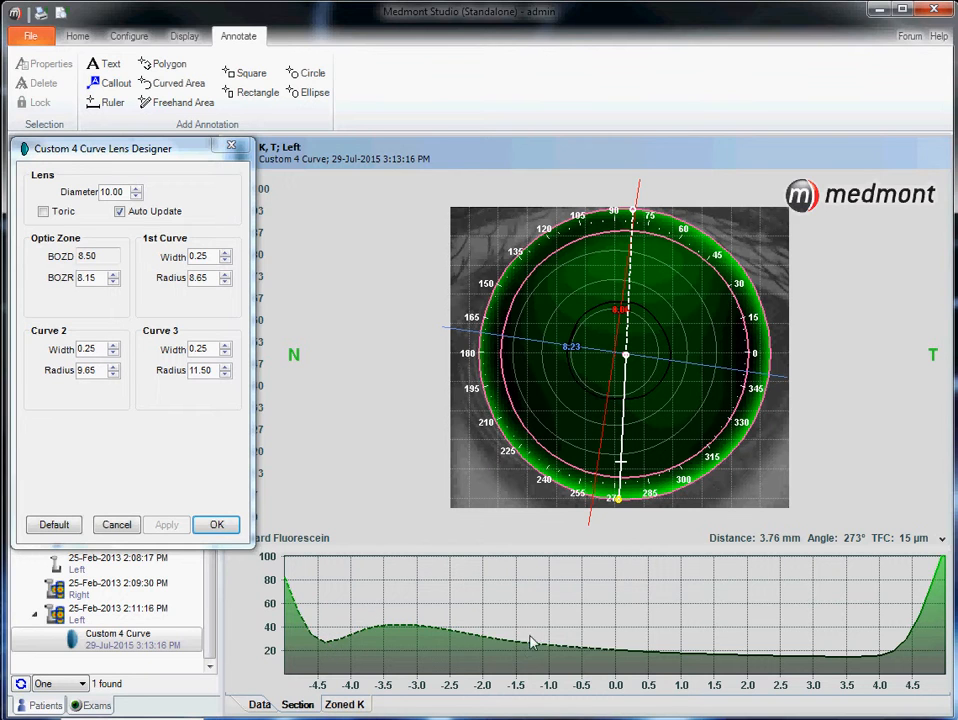
mouse_move(640, 376)
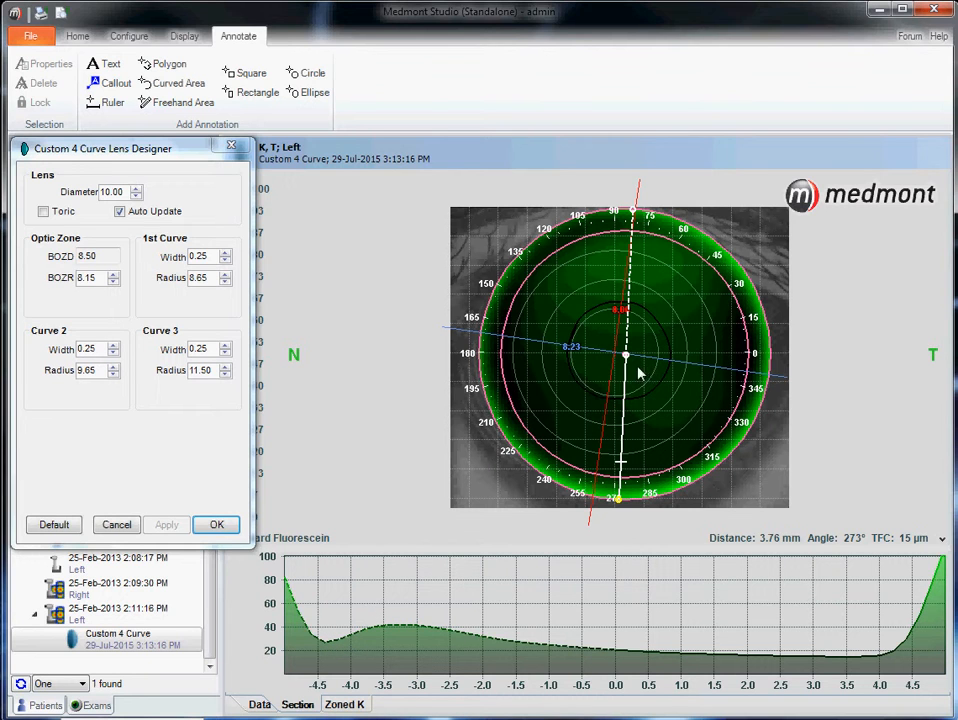
mouse_move(632, 272)
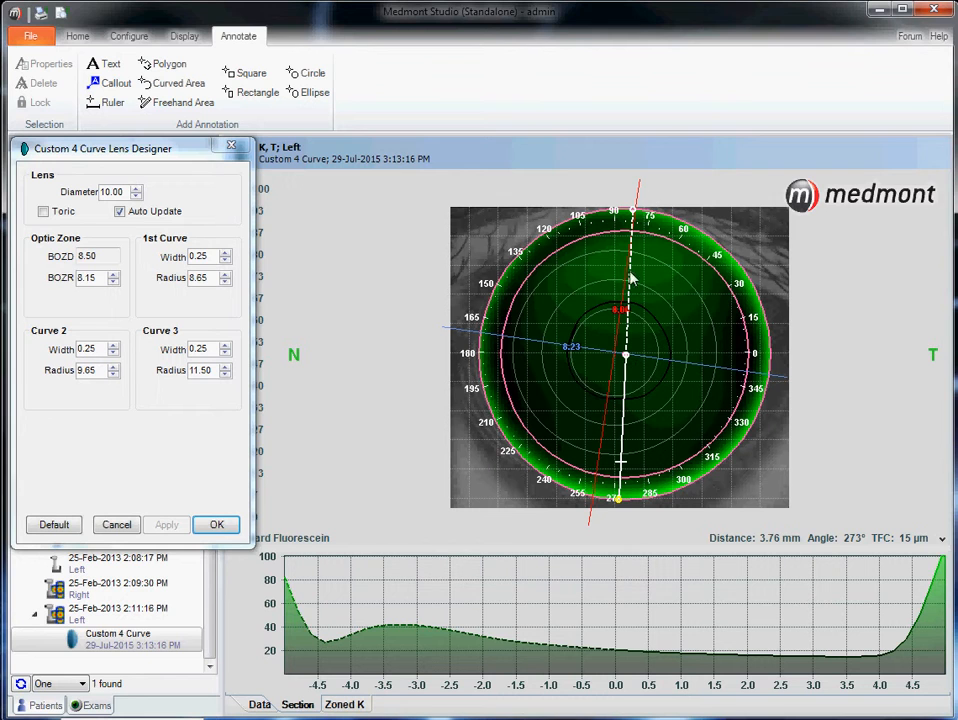
mouse_move(618, 664)
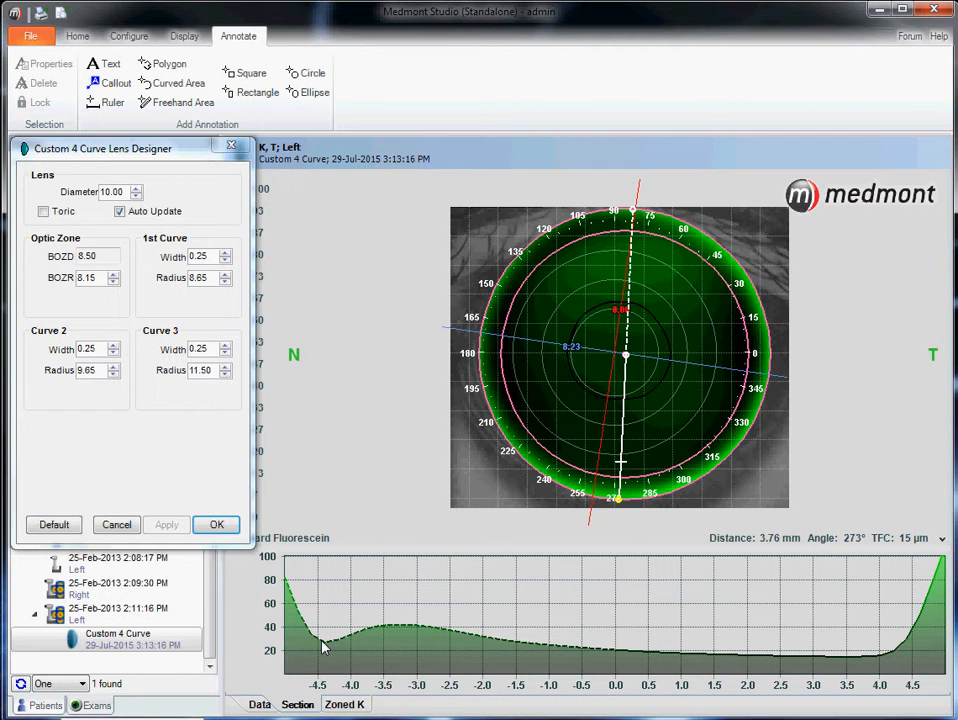
mouse_move(322, 646)
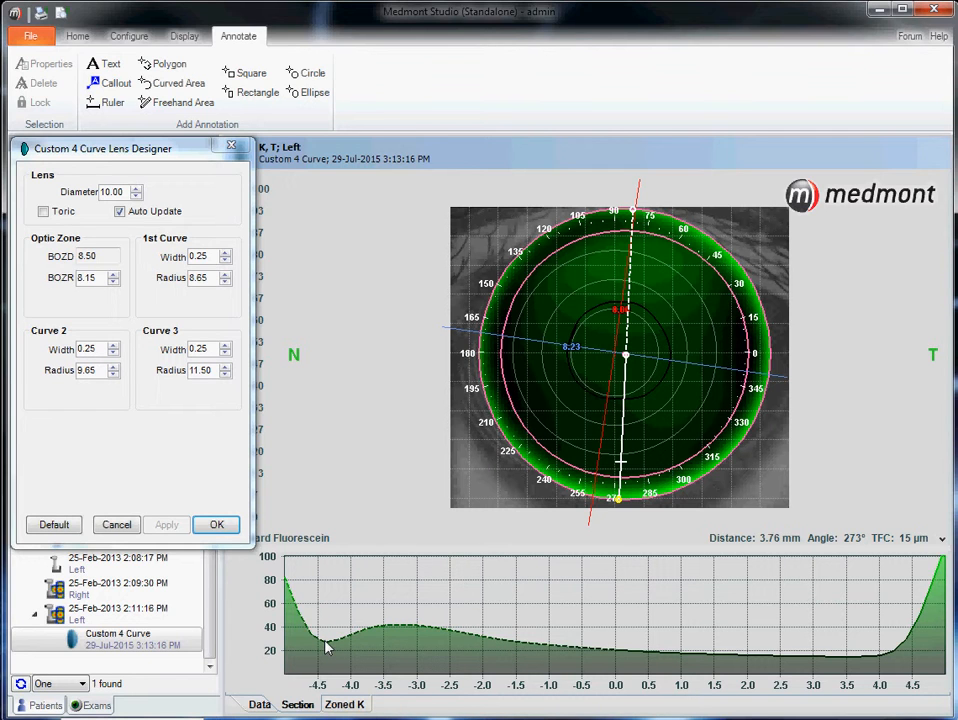
mouse_move(314, 644)
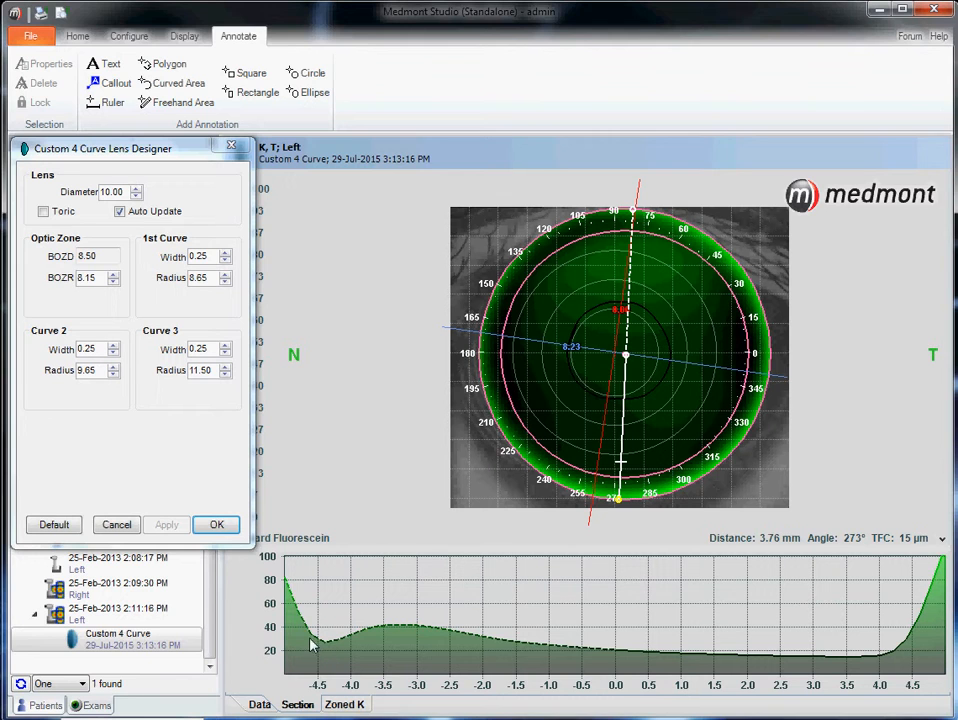
mouse_move(334, 652)
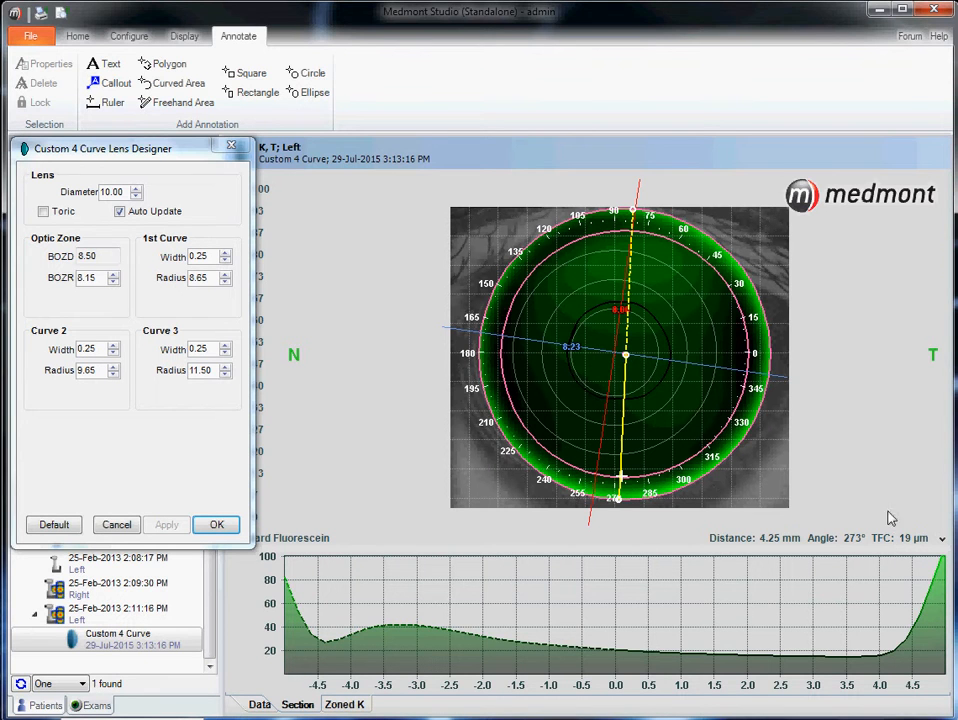
mouse_move(624, 506)
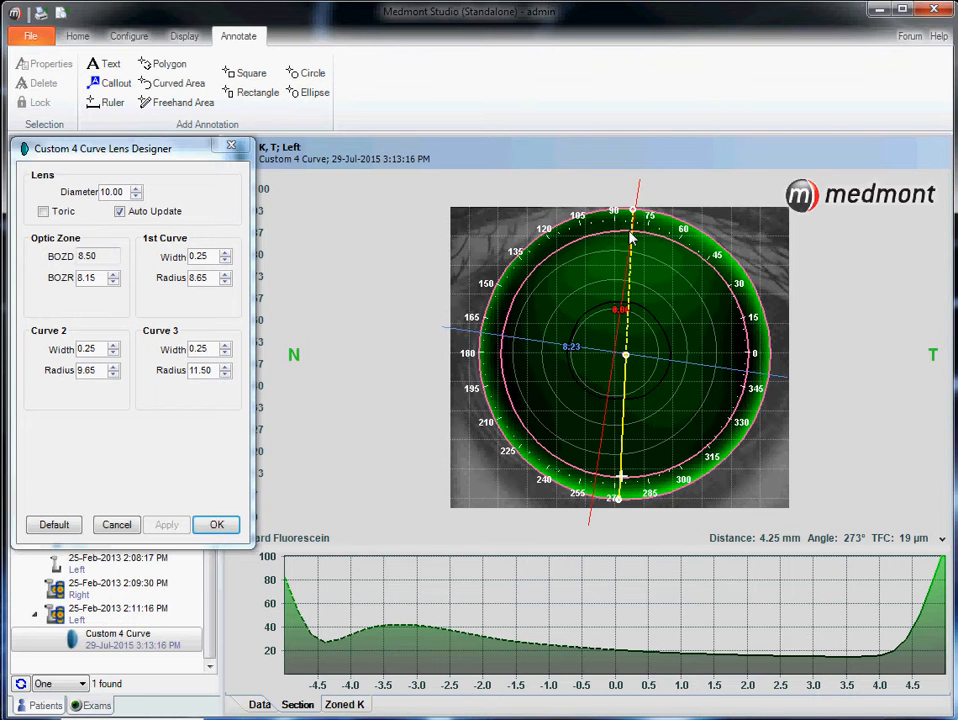
mouse_move(632, 218)
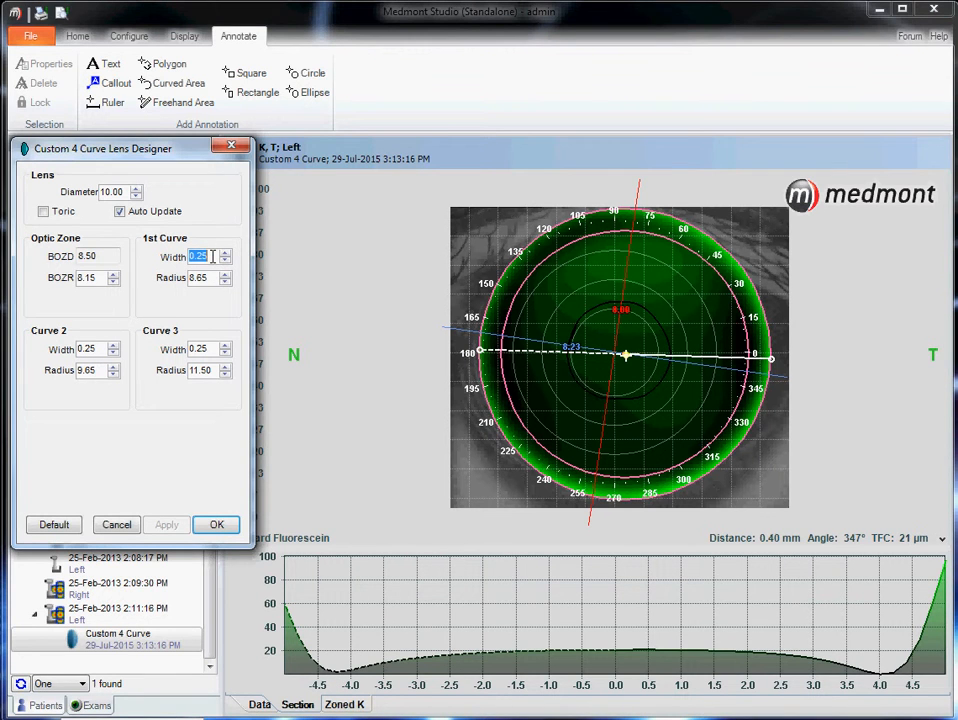
- Set 1st Curve Width to 0.45, dropping BOZD to 8.10, and apply it
text(0)
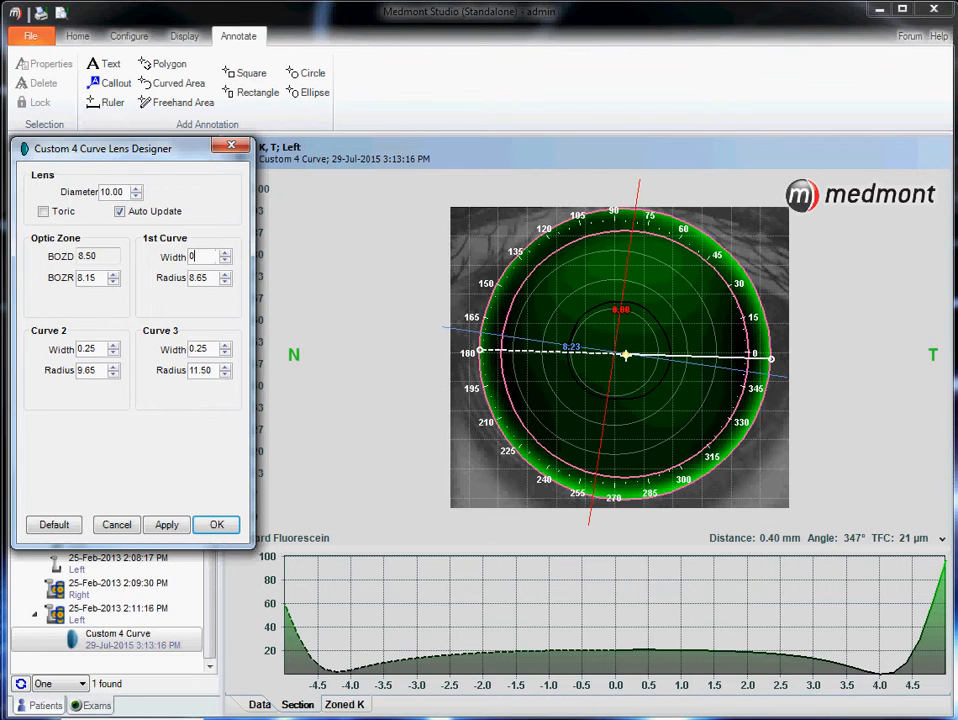
click(204, 256)
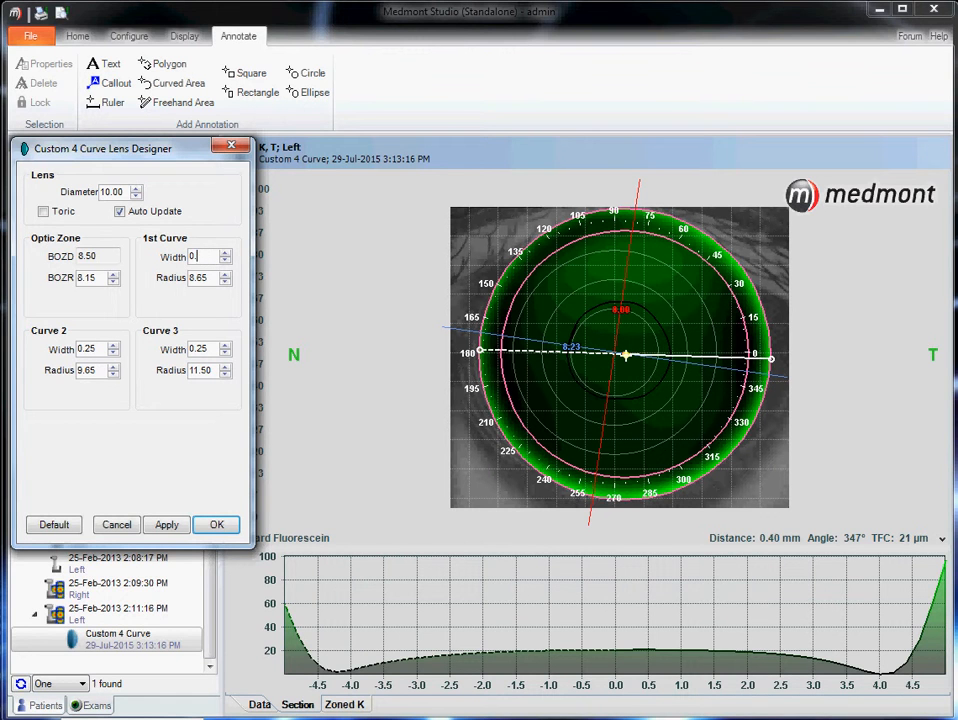
text(0.45)
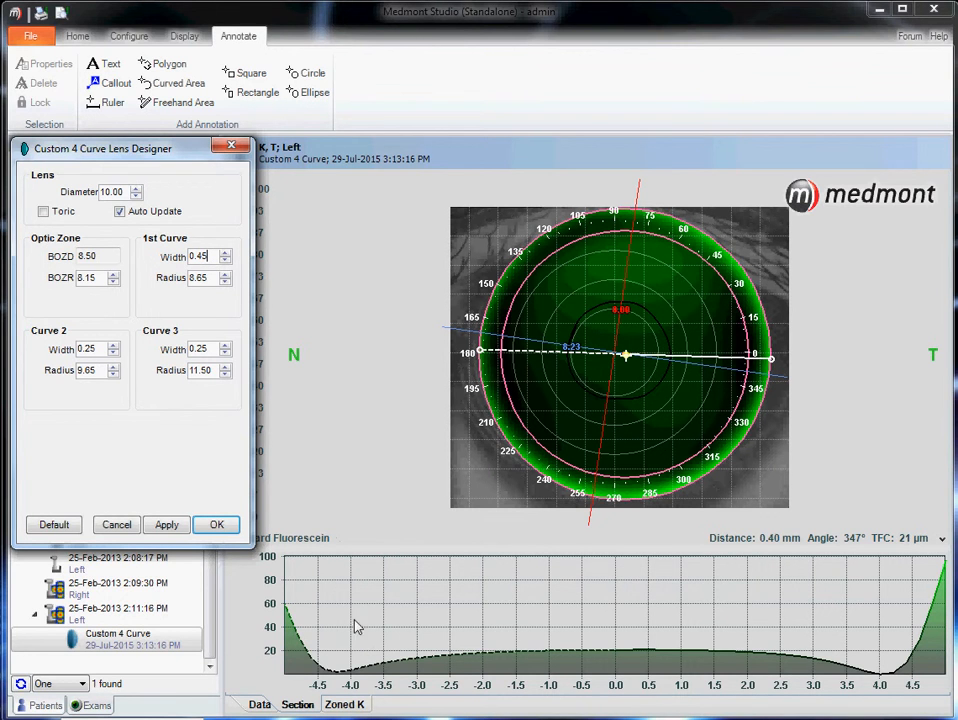
click(166, 524)
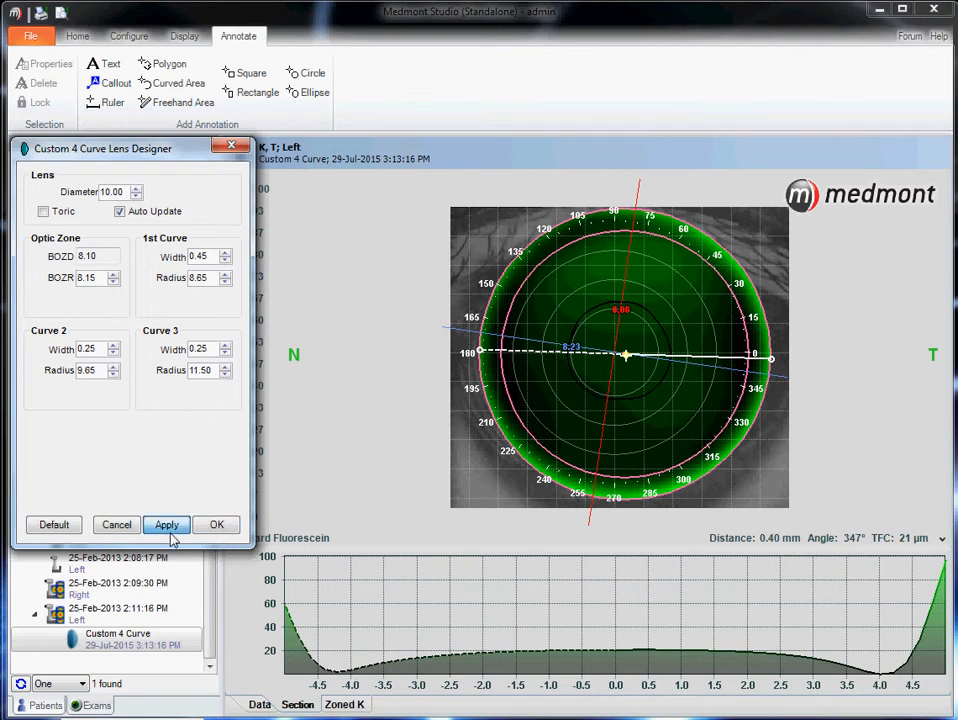
click(166, 524)
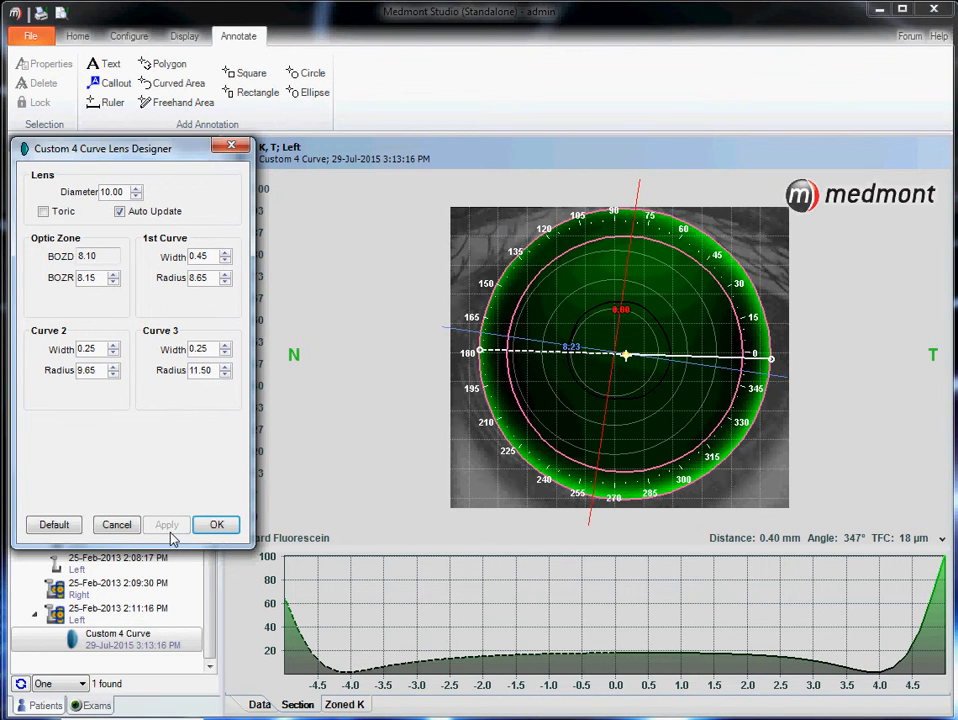
mouse_move(364, 688)
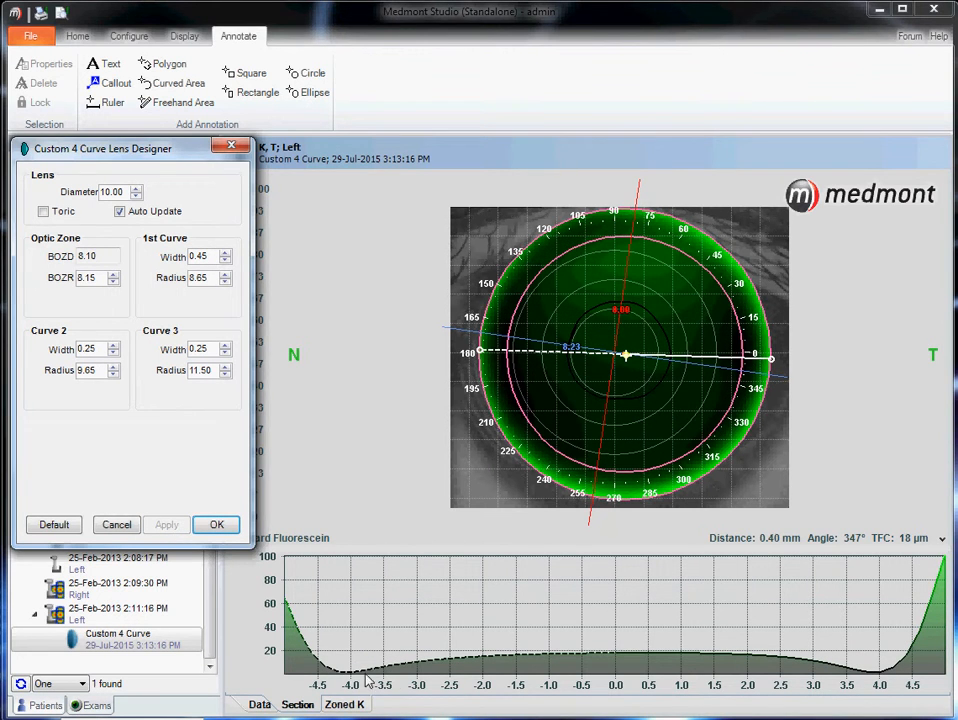
mouse_move(380, 672)
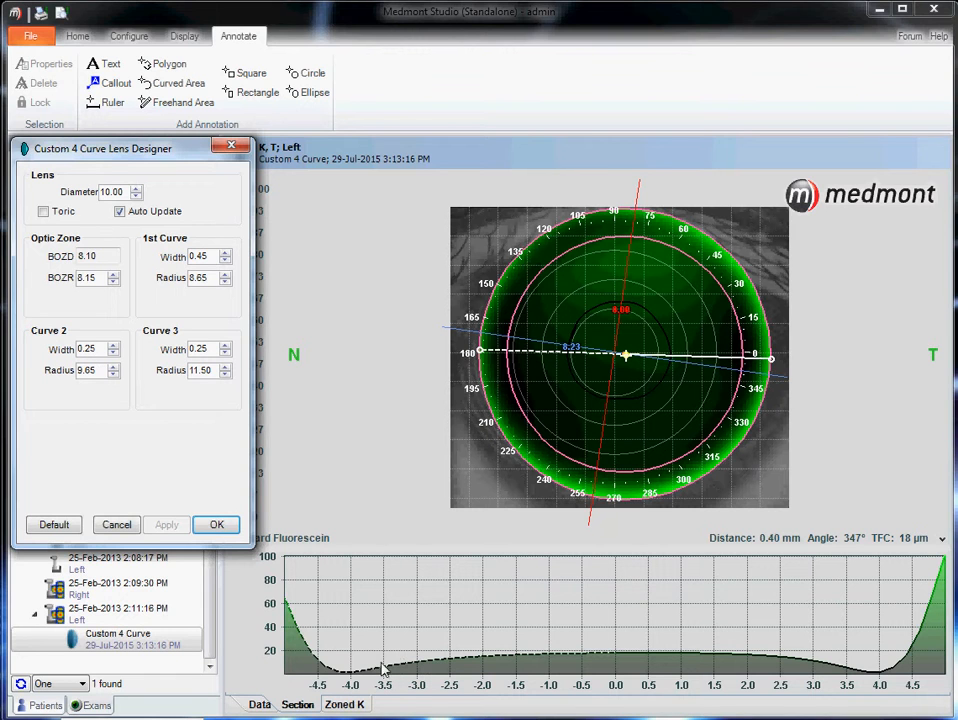
mouse_move(364, 660)
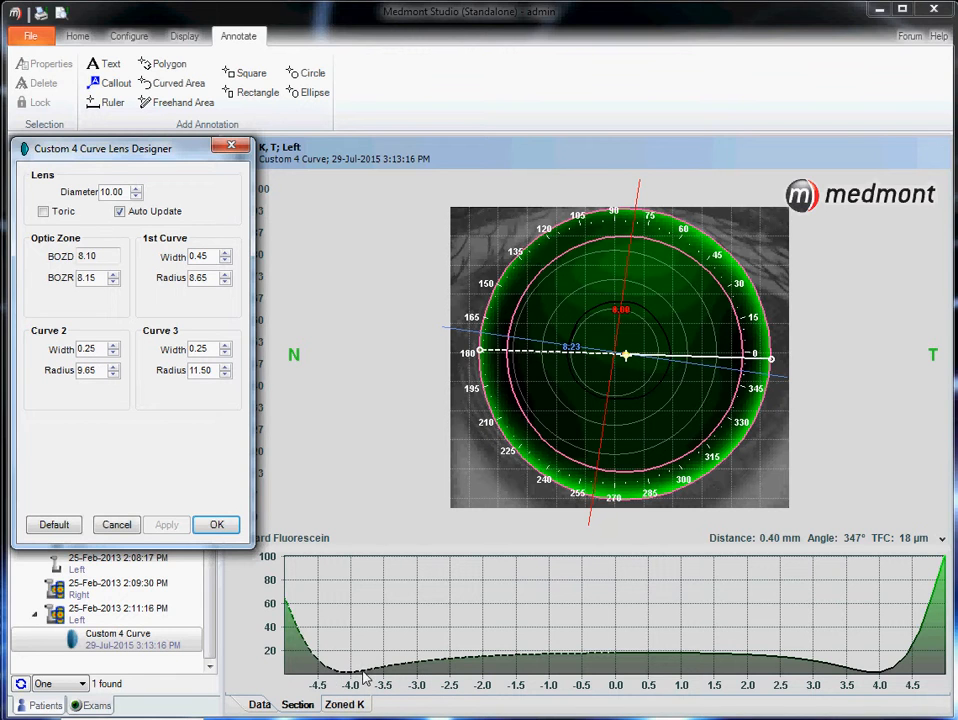
mouse_move(220, 300)
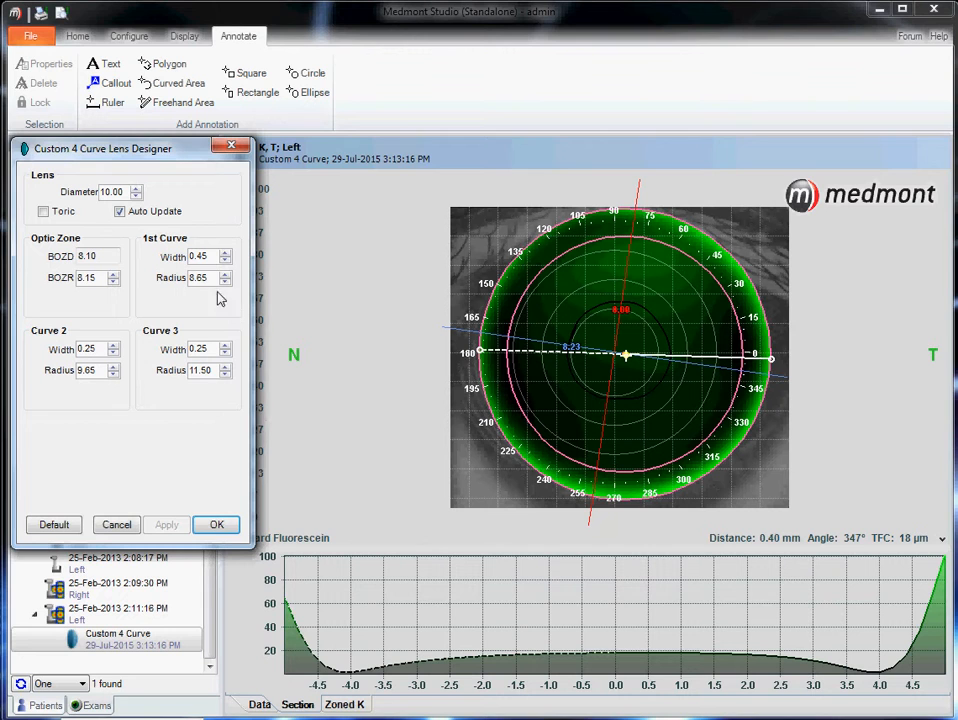
- Re-edit 1st Curve Width toward 0.35 for a BOZD of 8.30
click(200, 256)
text(0.15)
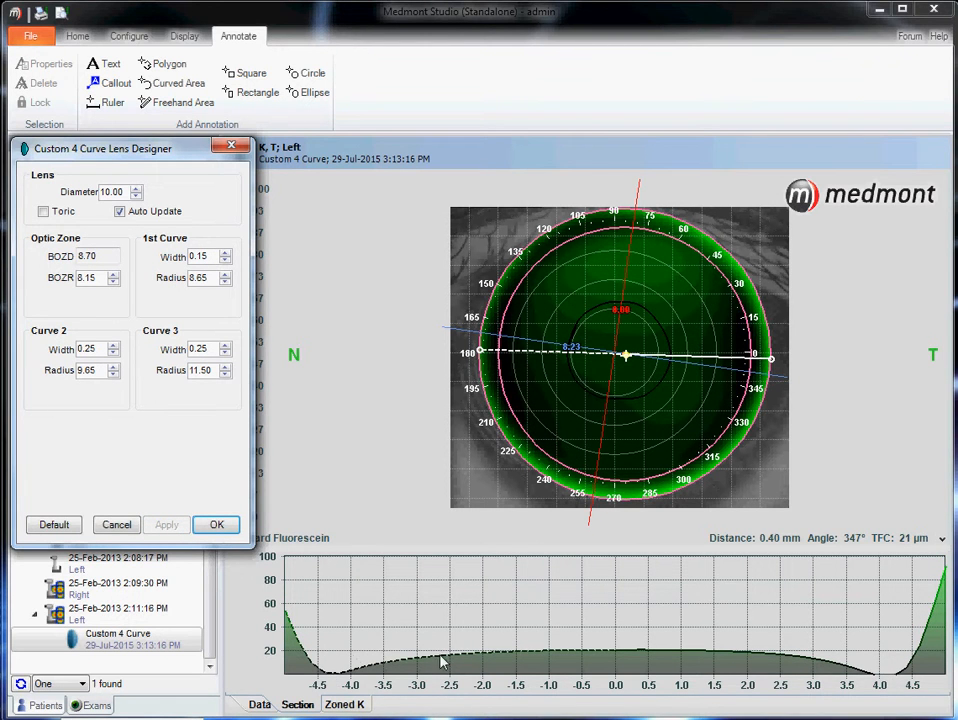
mouse_move(370, 664)
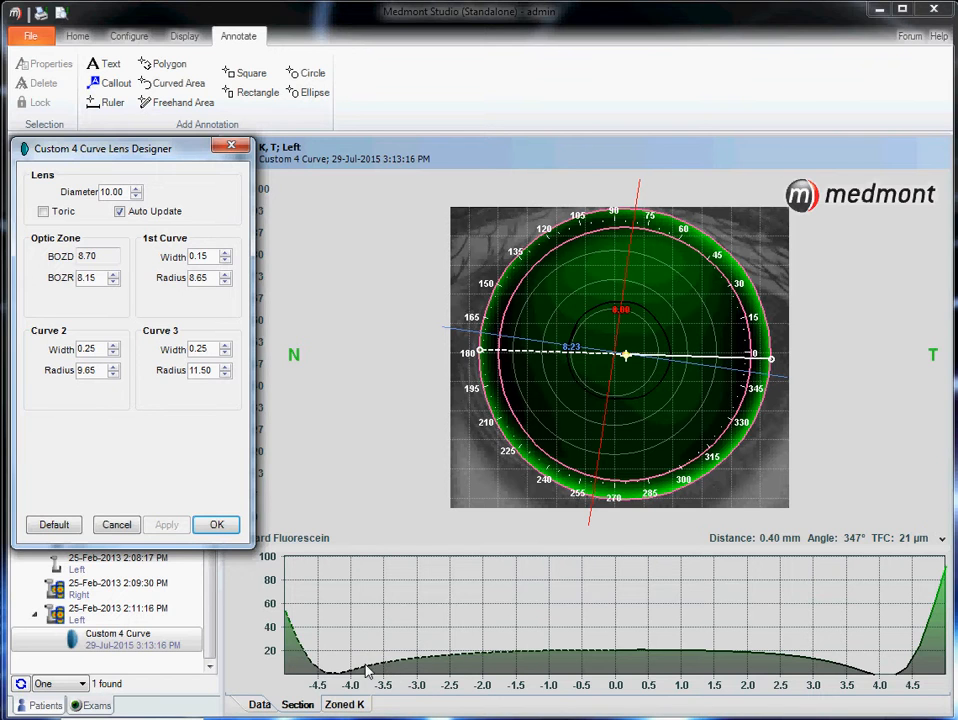
mouse_move(200, 256)
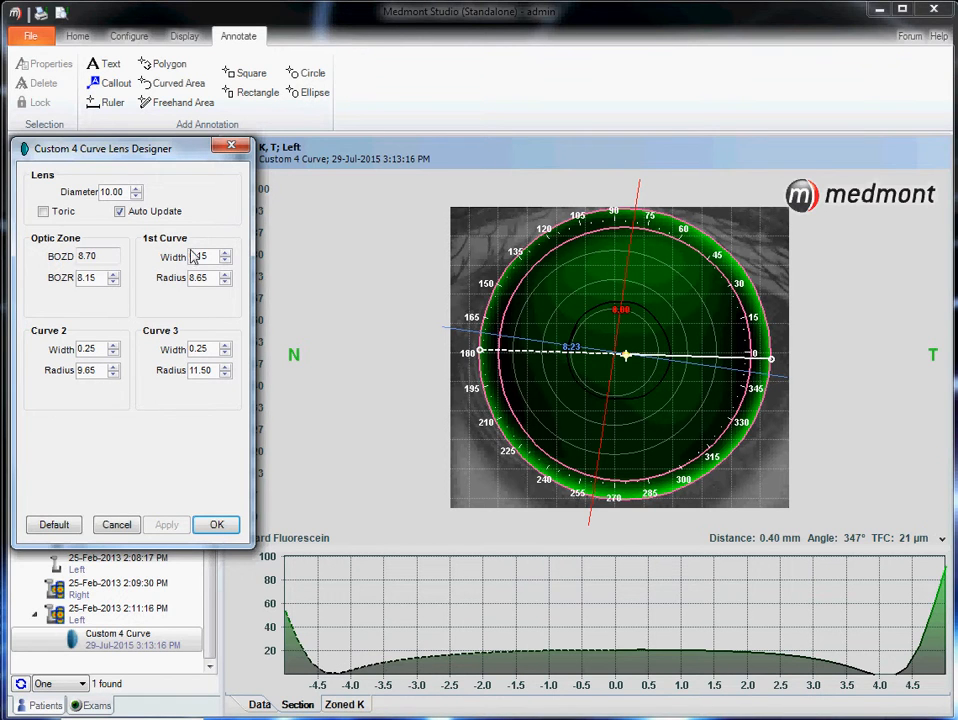
text(0)
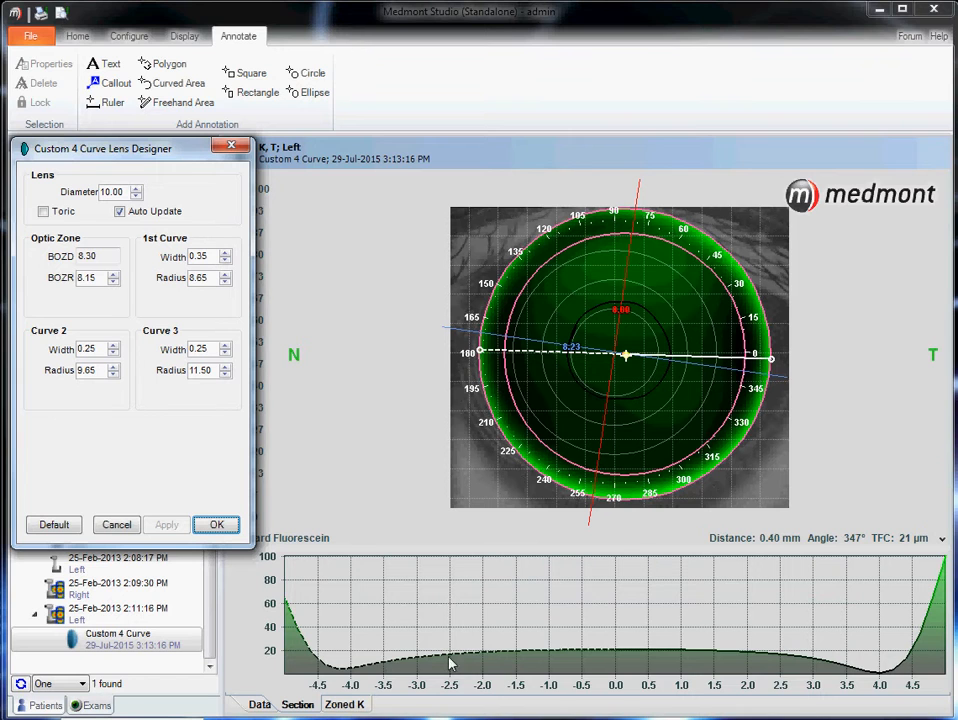
mouse_move(372, 666)
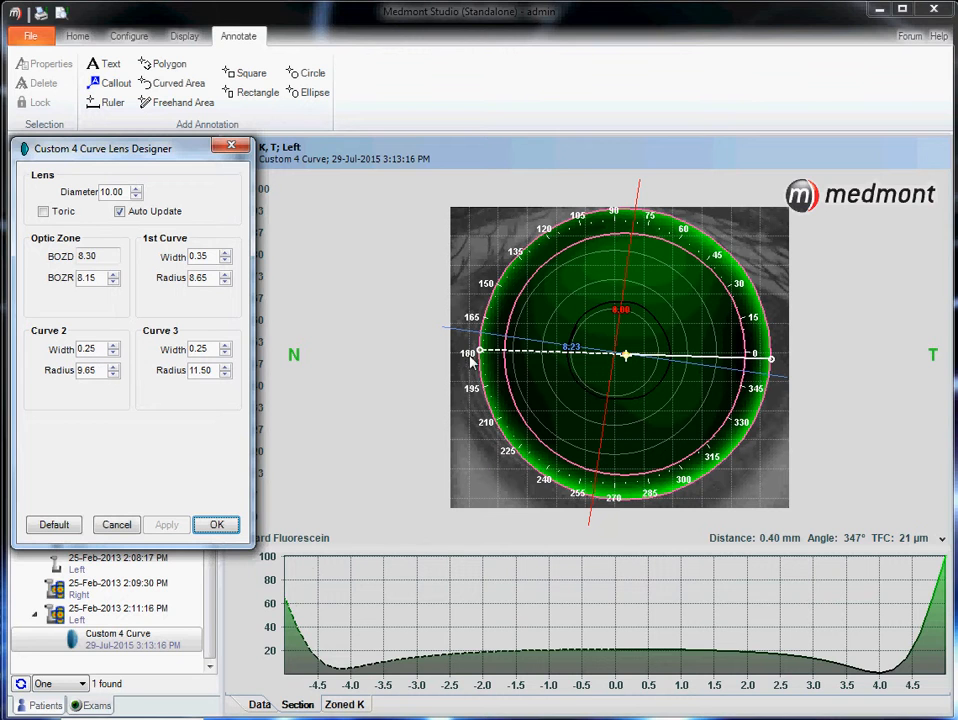
mouse_move(644, 332)
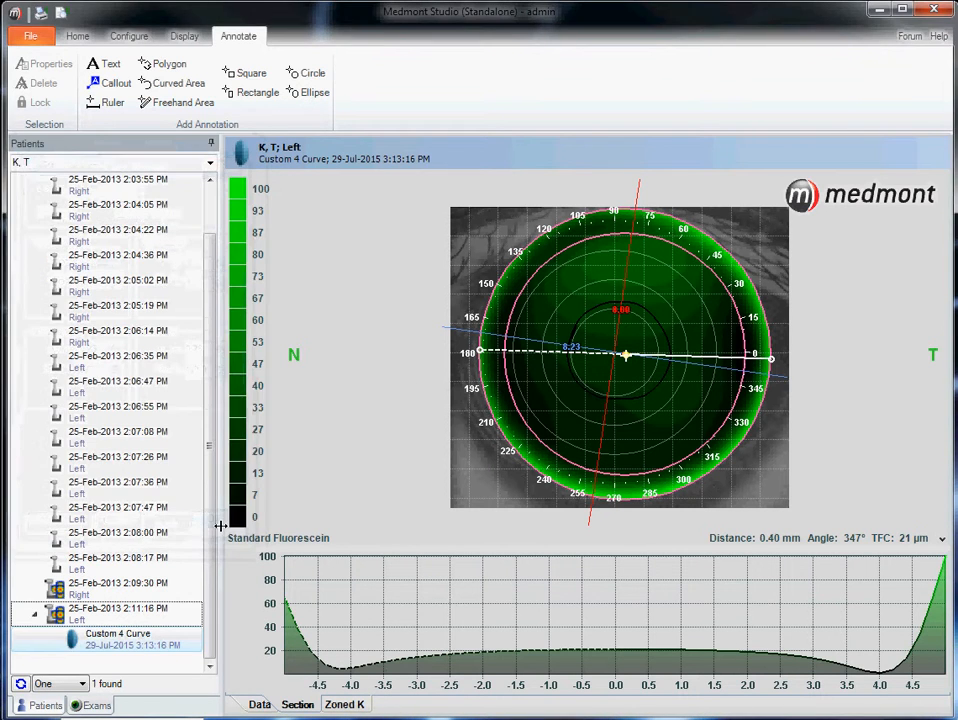
mouse_move(690, 342)
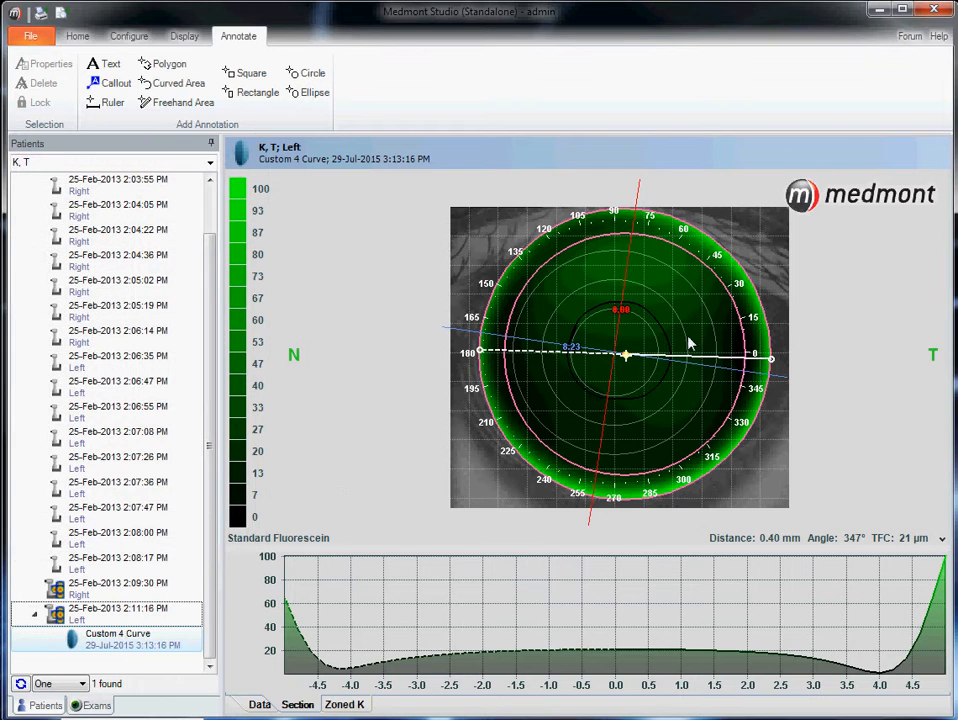
mouse_move(708, 308)
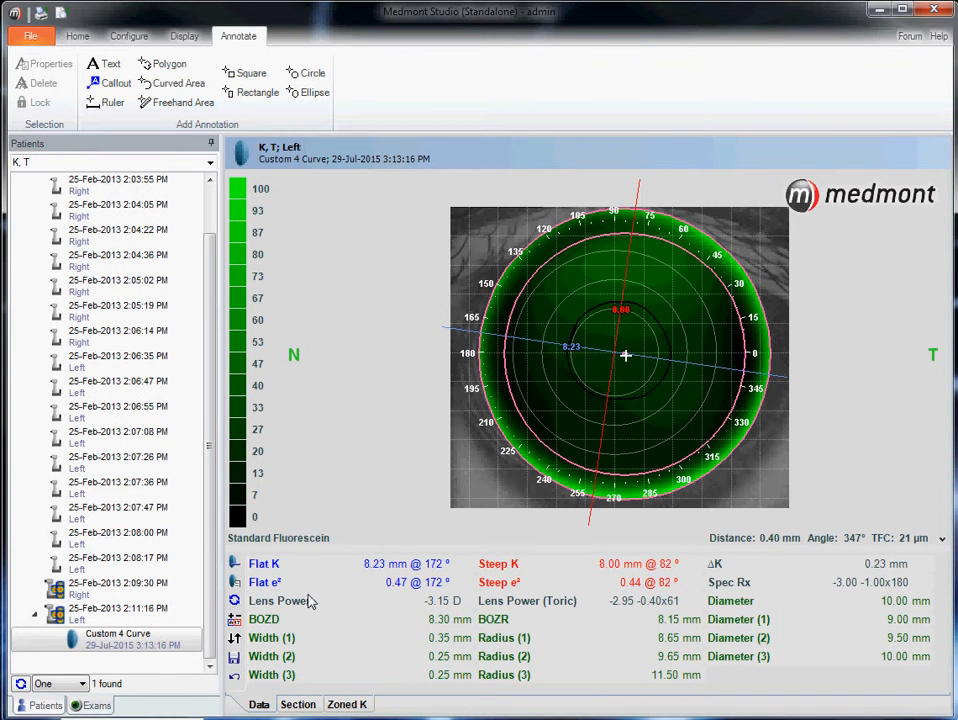
mouse_move(352, 642)
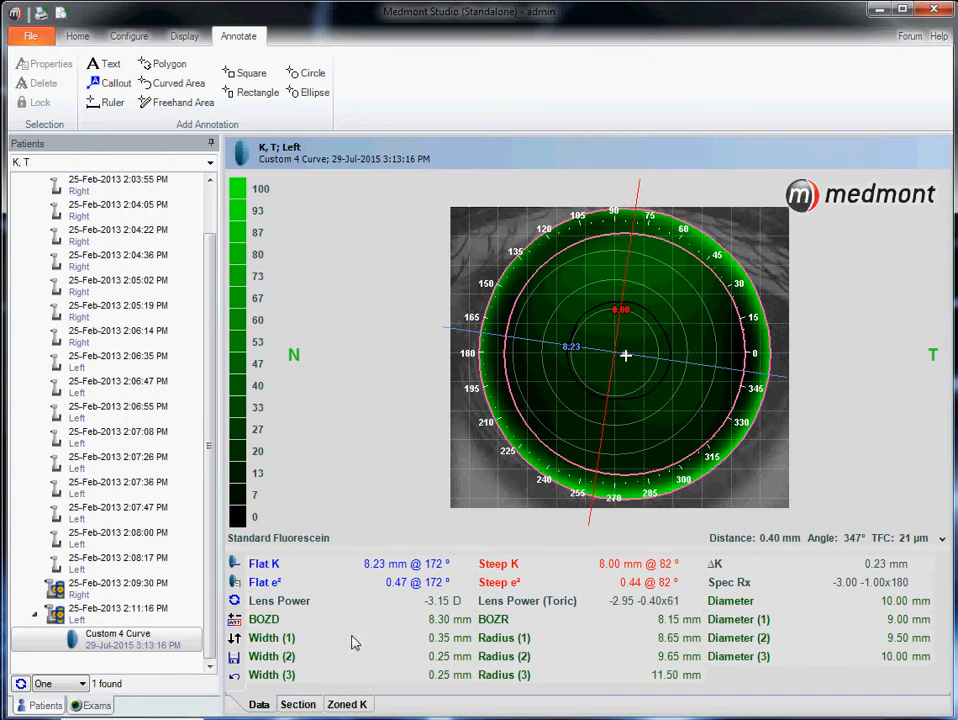